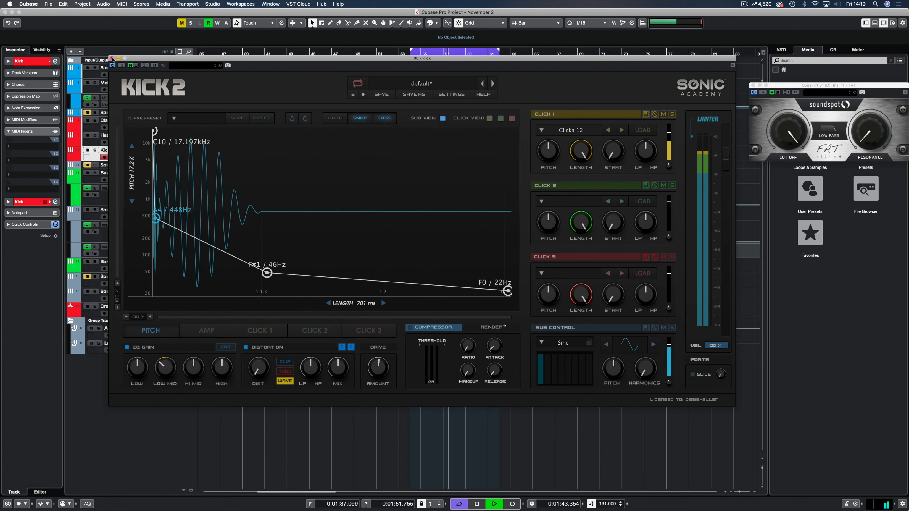
# Step: Close the Kick 2 window and return to the arrangement with the Kick track's options shown
pyautogui.click(112, 58)
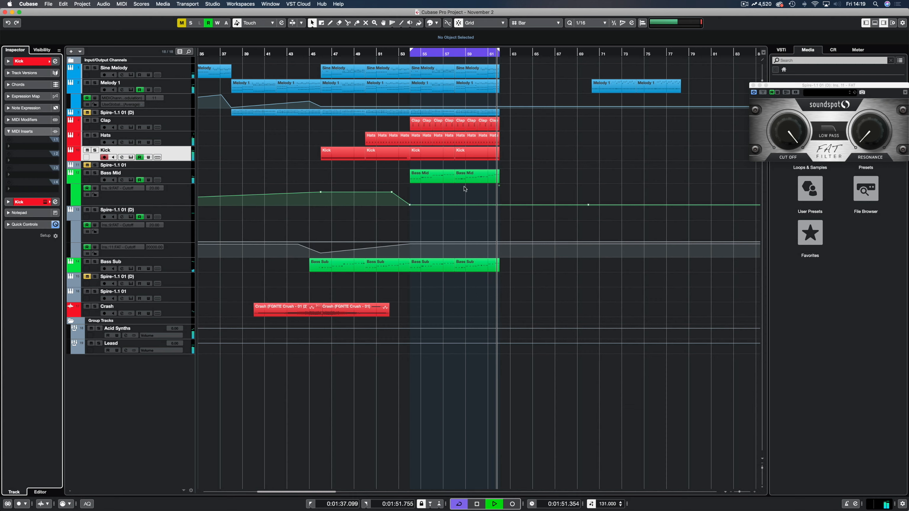
pyautogui.click(478, 503)
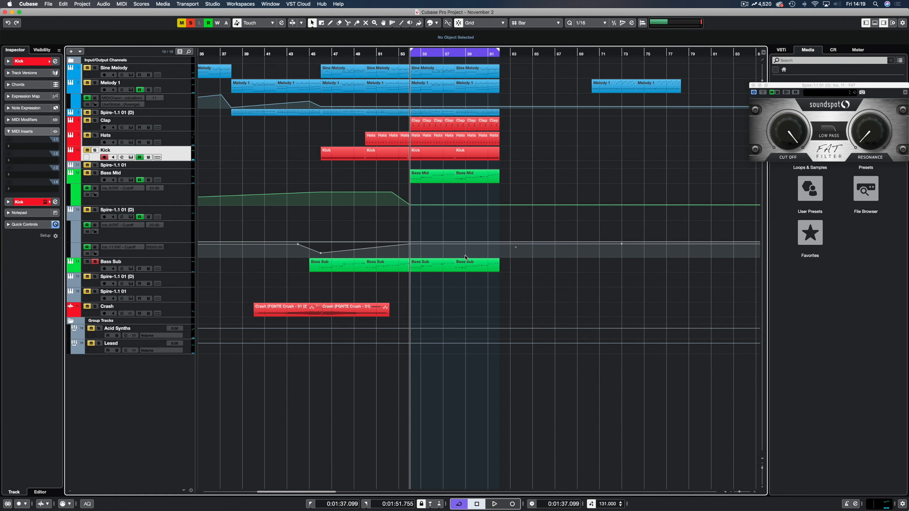
pyautogui.click(496, 502)
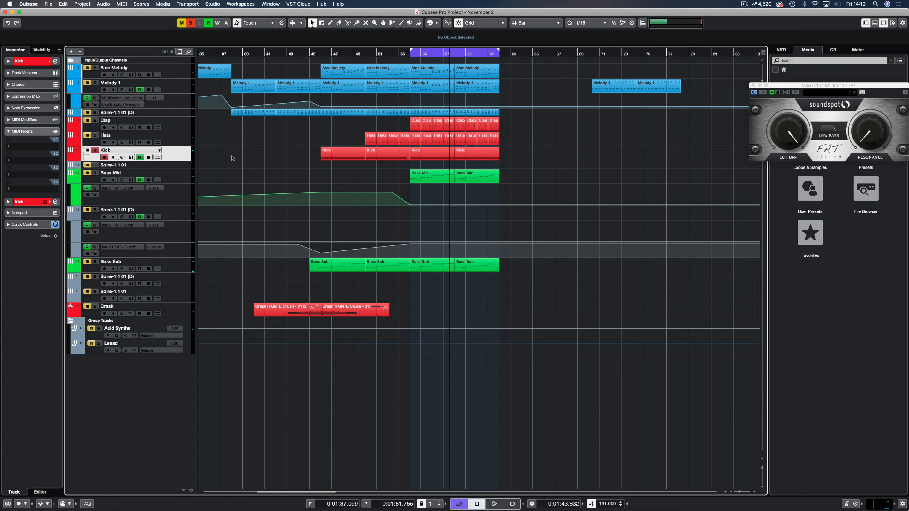
pyautogui.moveTo(256, 163)
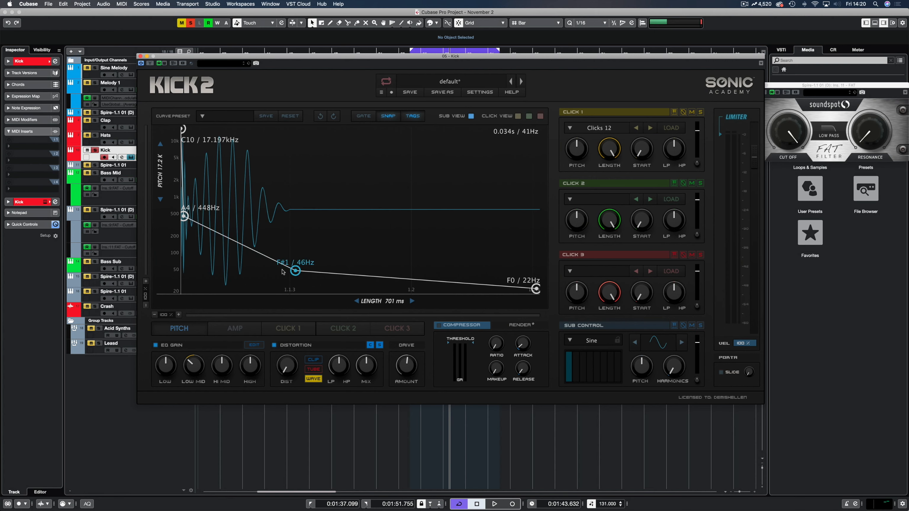
pyautogui.moveTo(543, 289)
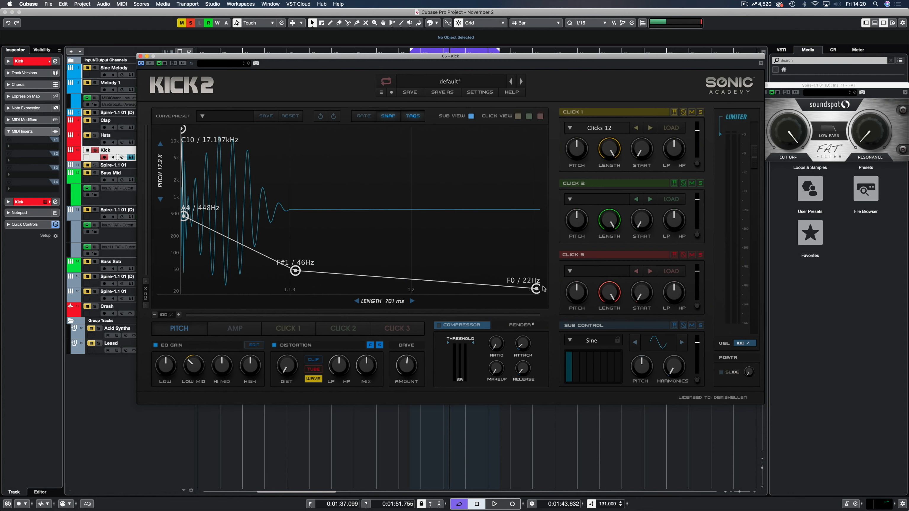
pyautogui.moveTo(442, 346)
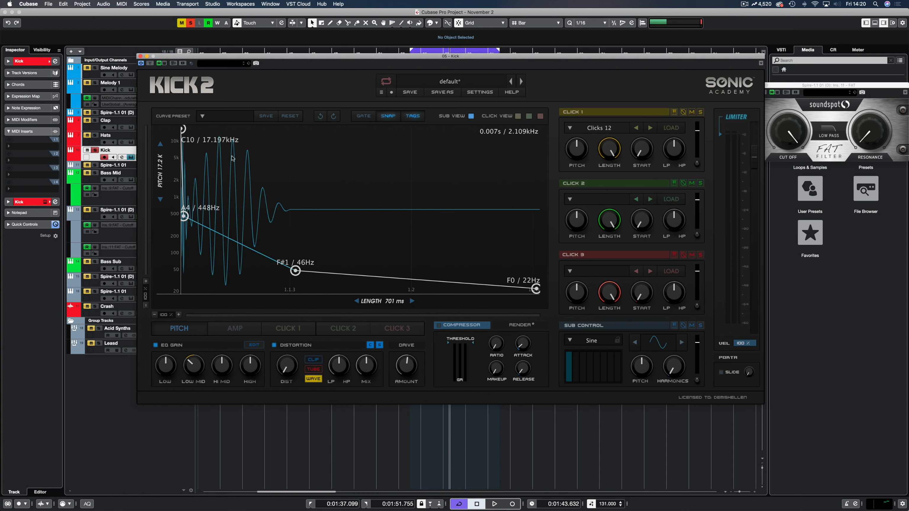
pyautogui.click(234, 328)
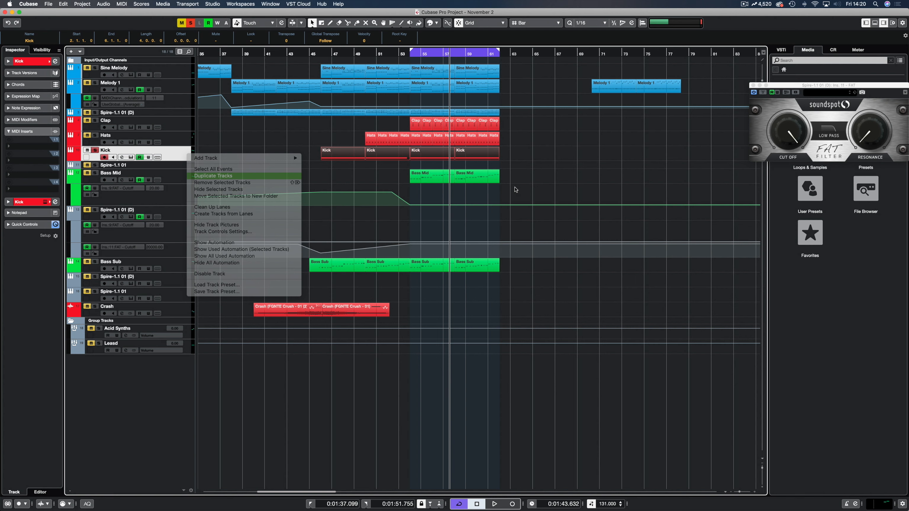
# Step: Duplicate the Kick track and rename the copy 'NEW KICK'
pyautogui.click(213, 176)
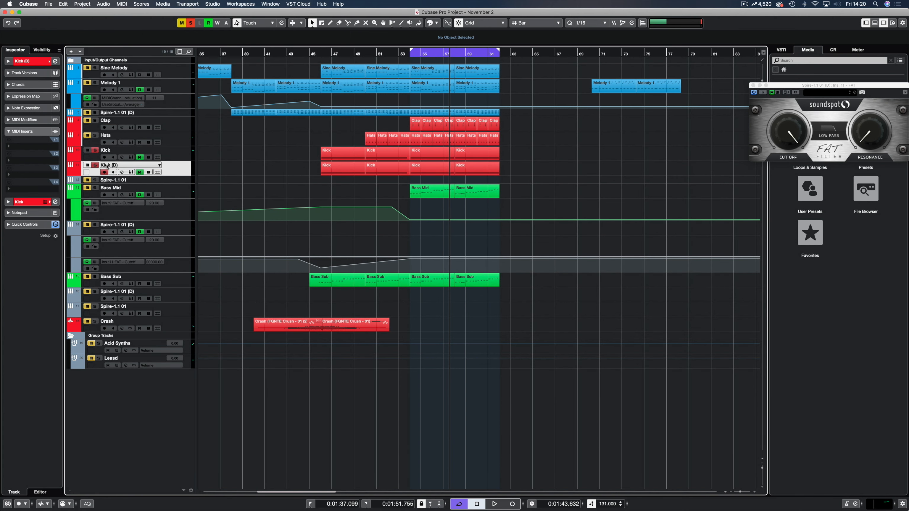
pyautogui.write('NE')
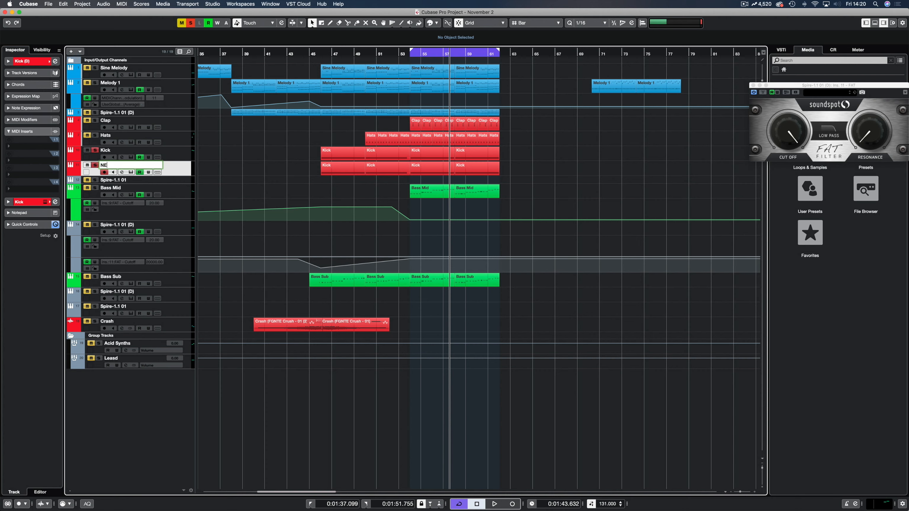
pyautogui.write('NEW KICK')
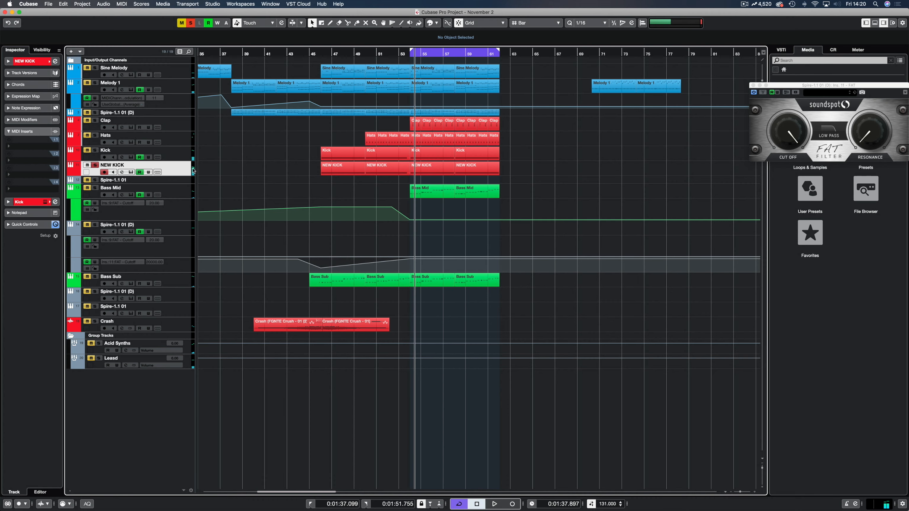
pyautogui.moveTo(461, 90)
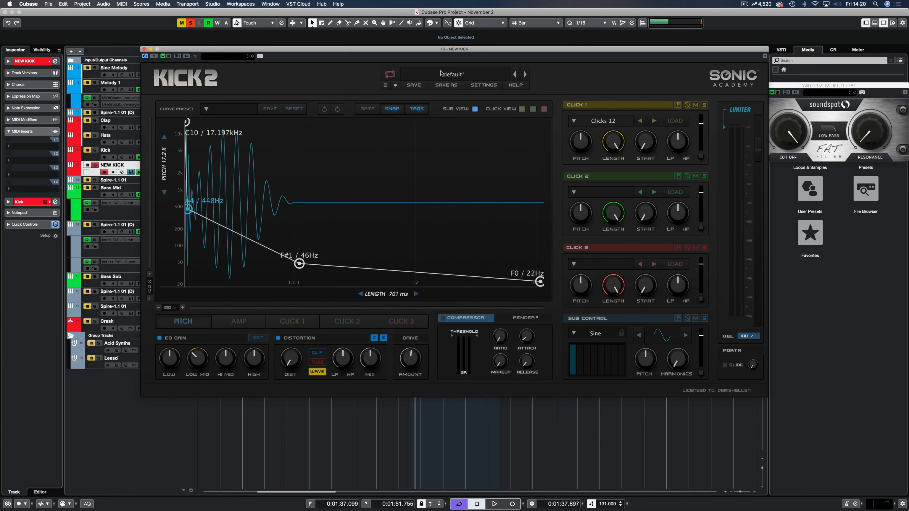
# Step: Reload the default Kick 2 preset for NEW KICK and start playback
pyautogui.click(385, 85)
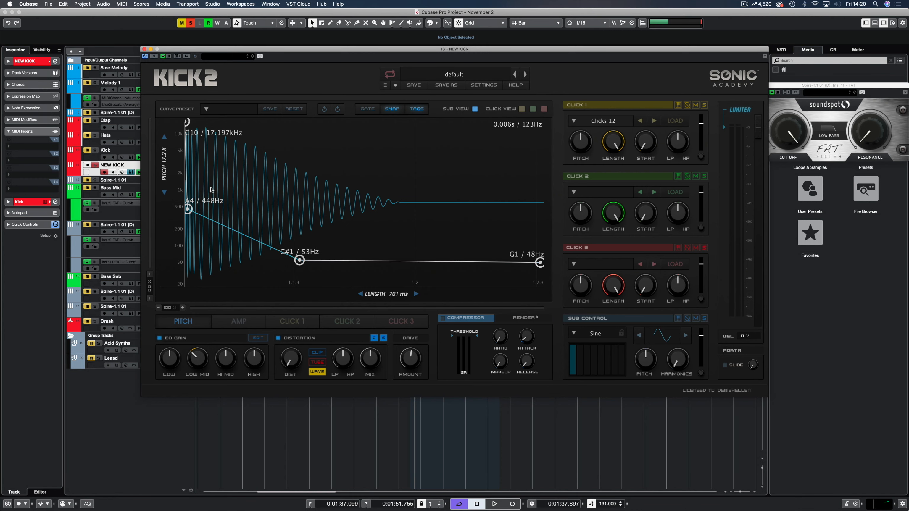
pyautogui.click(496, 503)
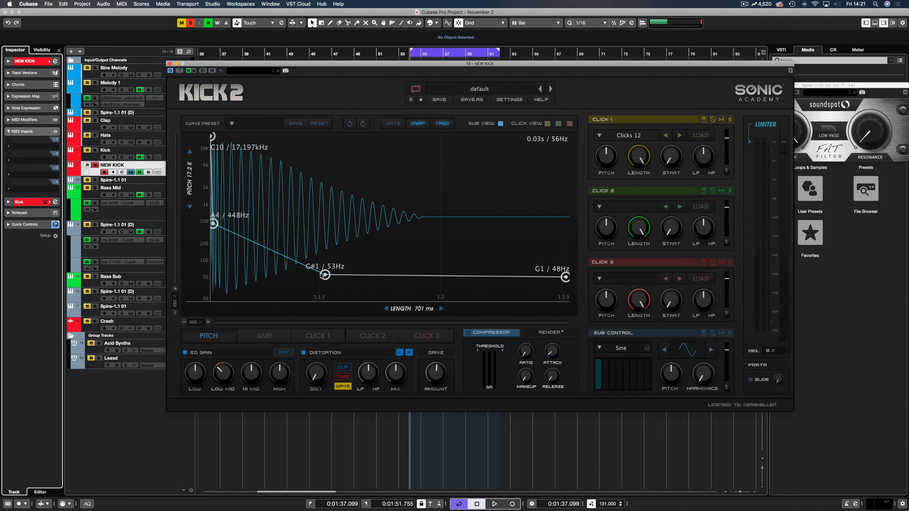
# Step: Bend the pitch envelope's middle node to F#1/46Hz and final node to F0/22Hz, then audition it
pyautogui.moveTo(324, 274); pyautogui.dragTo(325, 279)
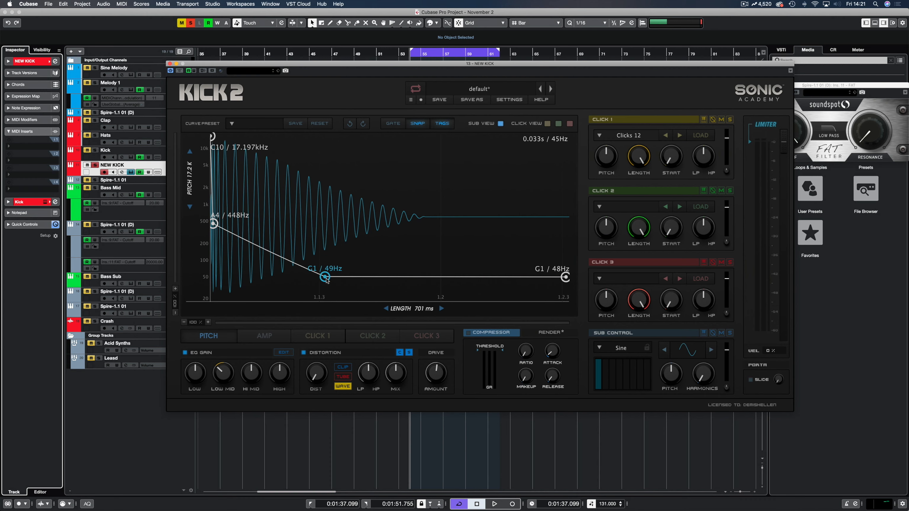
pyautogui.moveTo(324, 278); pyautogui.dragTo(326, 281)
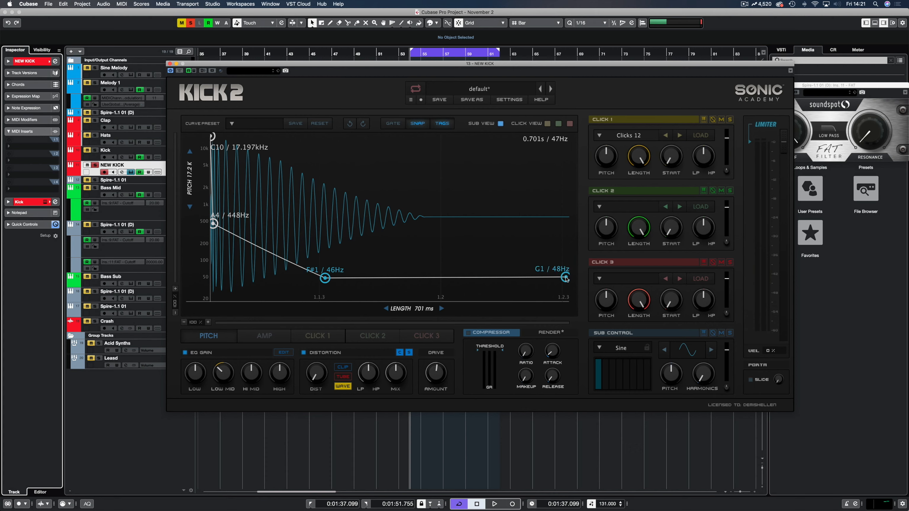
pyautogui.moveTo(561, 278); pyautogui.dragTo(562, 289)
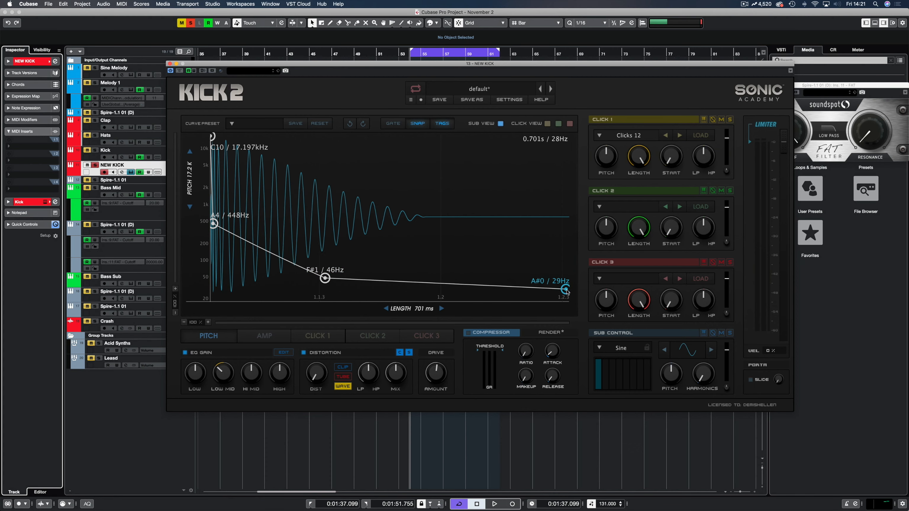
pyautogui.moveTo(564, 289); pyautogui.dragTo(563, 297)
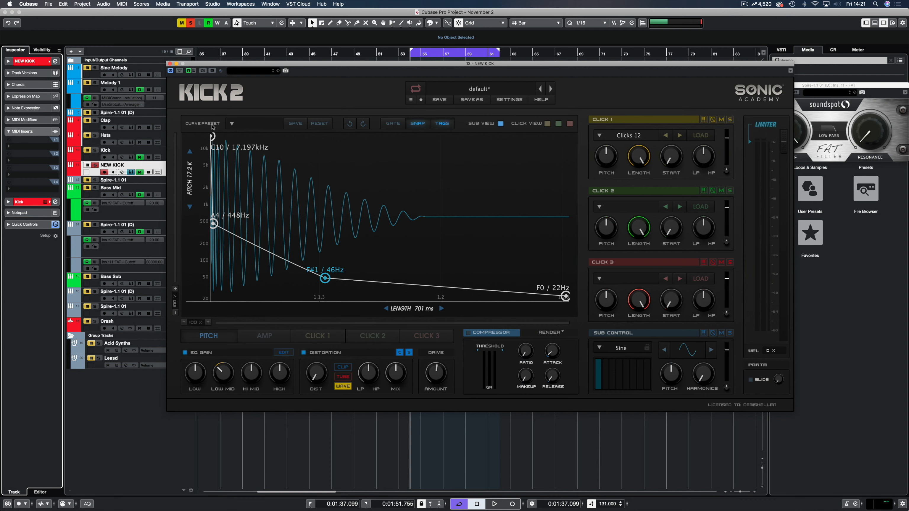
pyautogui.click(496, 503)
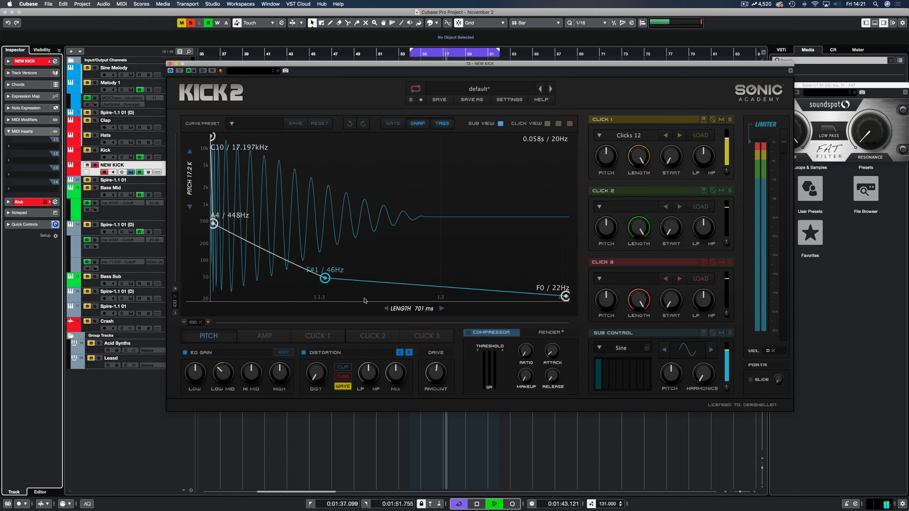
# Step: Show the amp envelope and shorten its decay, settling the decay point near 0.39
pyautogui.click(264, 335)
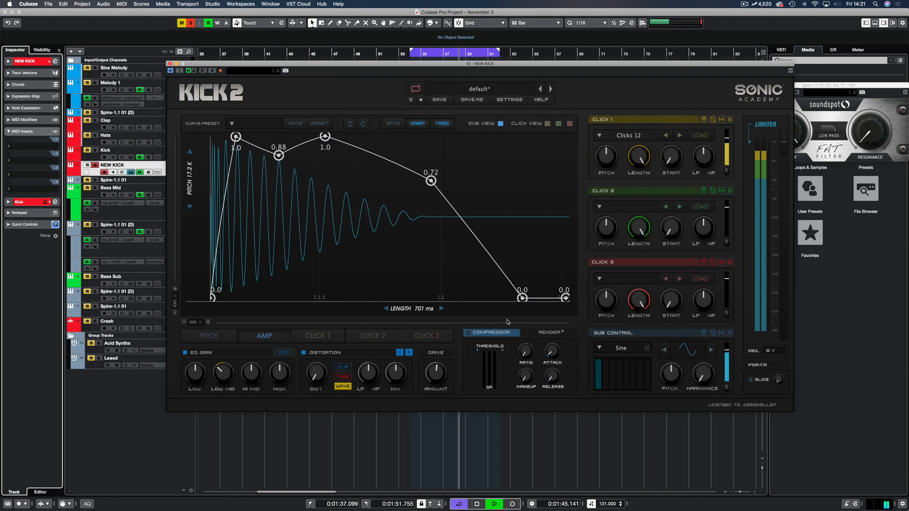
pyautogui.click(208, 336)
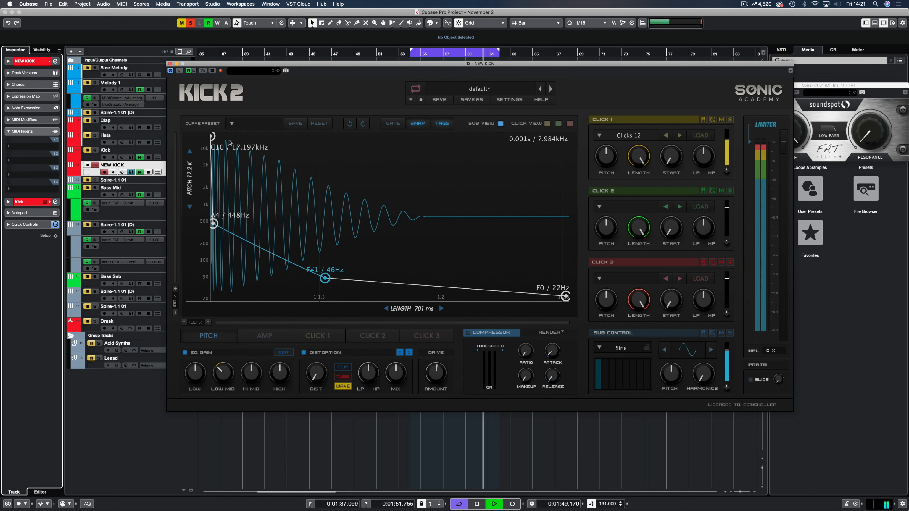
pyautogui.click(264, 336)
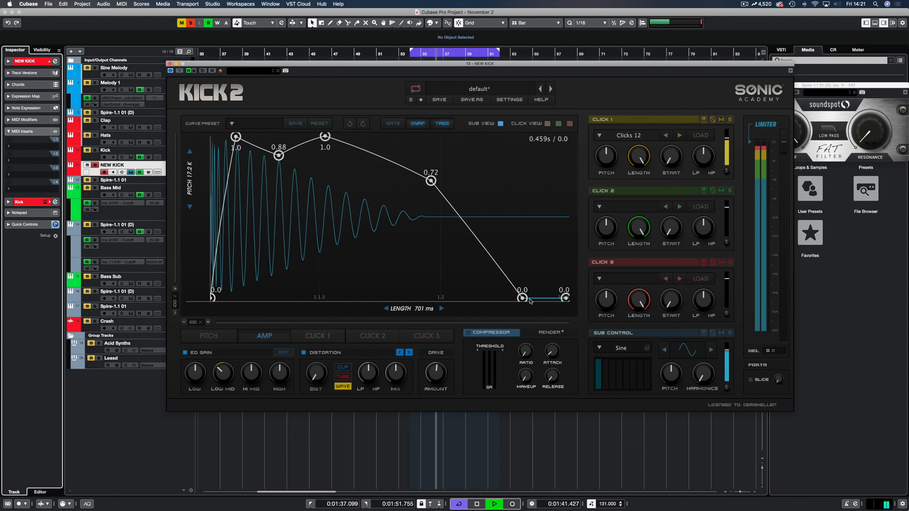
pyautogui.moveTo(521, 299); pyautogui.dragTo(464, 298)
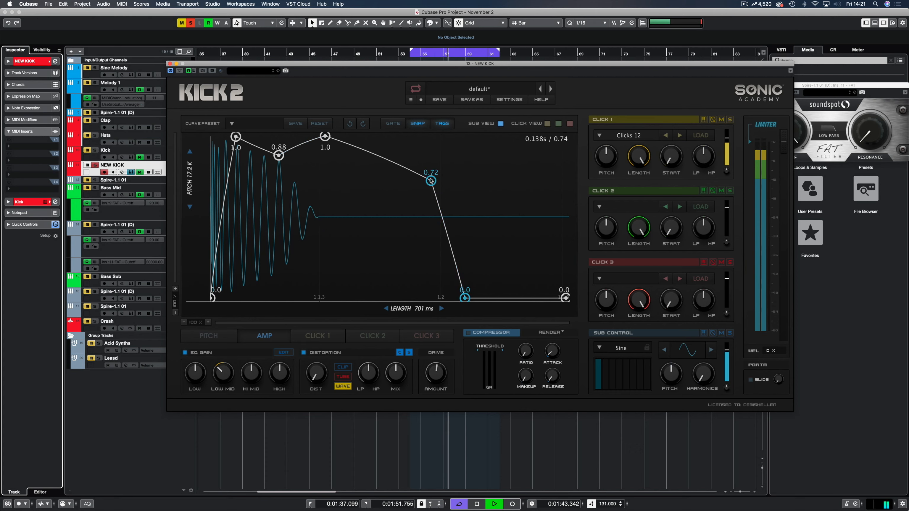
pyautogui.moveTo(431, 181); pyautogui.dragTo(403, 241)
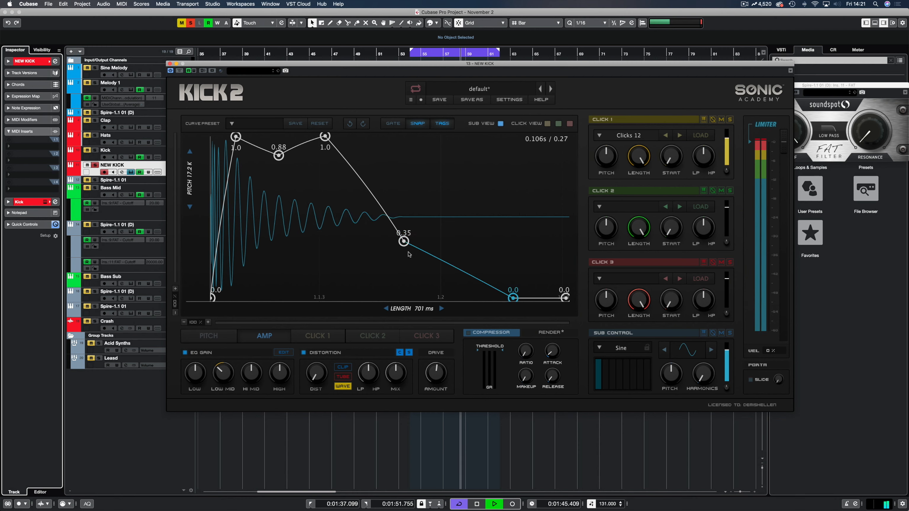
pyautogui.moveTo(403, 241); pyautogui.dragTo(406, 236)
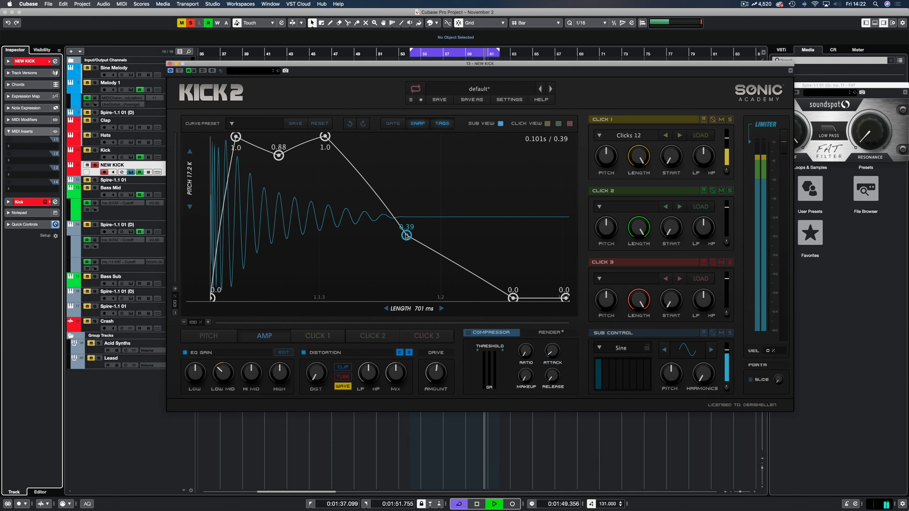
# Step: Raise the decay point to about 0.95 and pull the drop-to-silence point earlier, near halfway
pyautogui.moveTo(406, 236); pyautogui.dragTo(412, 247)
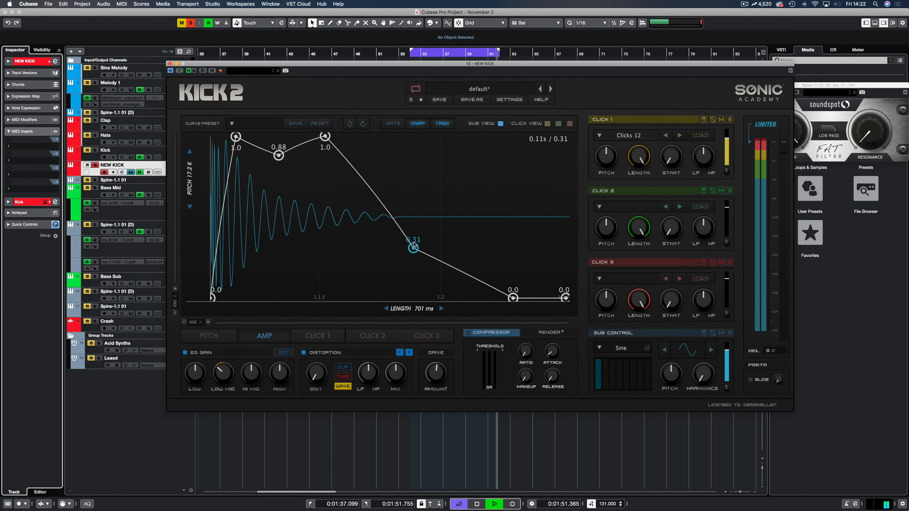
pyautogui.moveTo(413, 247); pyautogui.dragTo(397, 143)
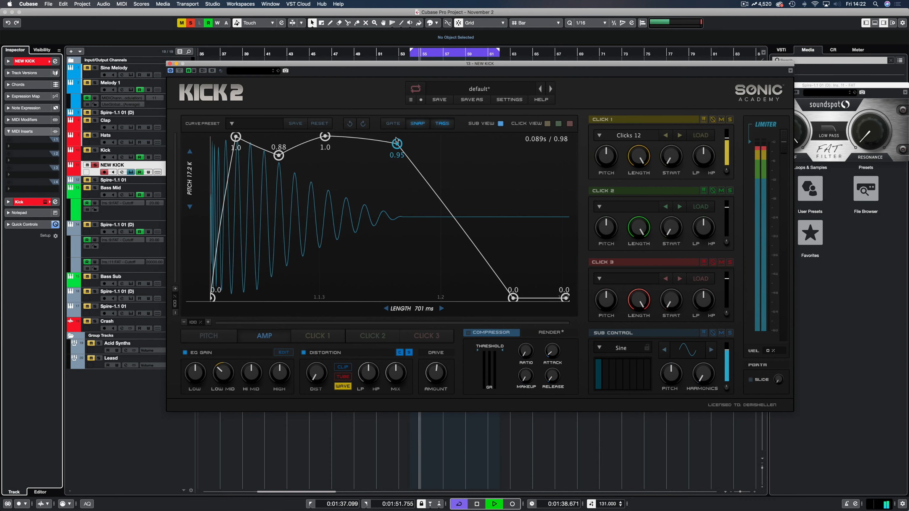
pyautogui.moveTo(513, 297); pyautogui.dragTo(466, 297)
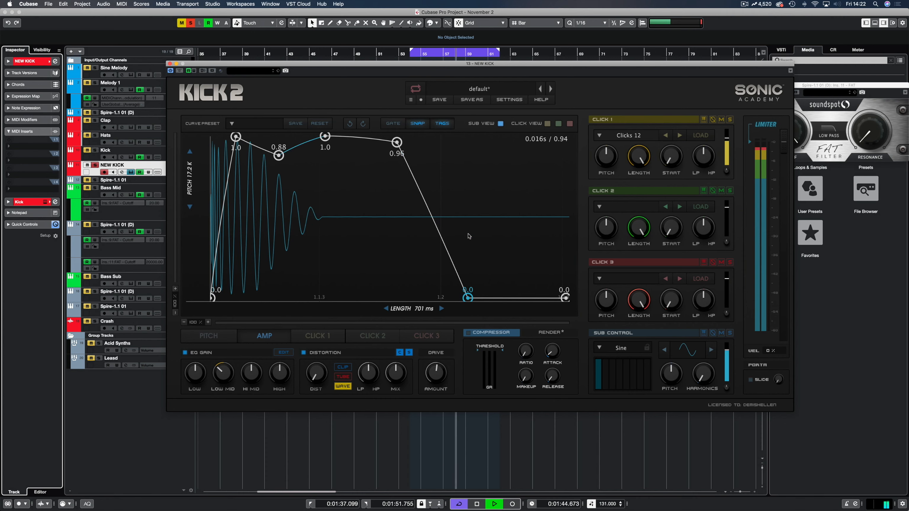
pyautogui.moveTo(468, 296); pyautogui.dragTo(432, 227)
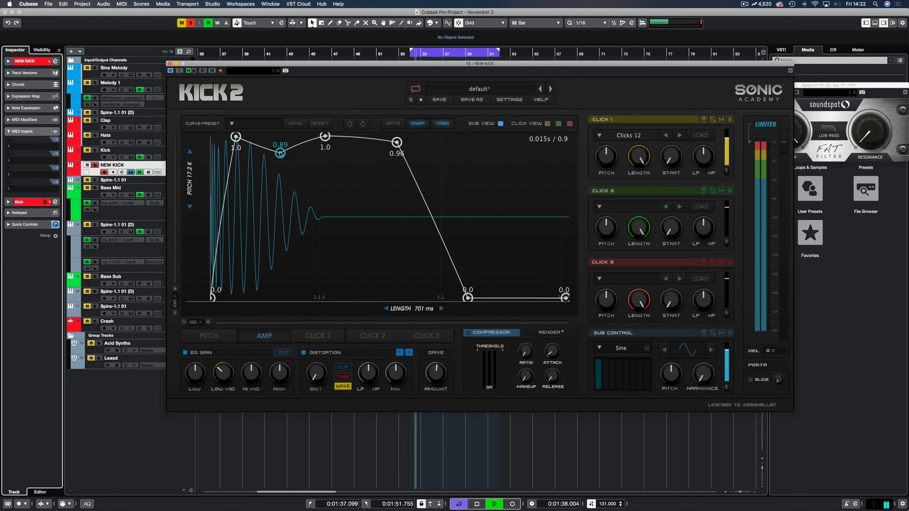
# Step: Experiment with the existing dip point, then remove it from the amp envelope
pyautogui.moveTo(280, 152); pyautogui.dragTo(281, 150)
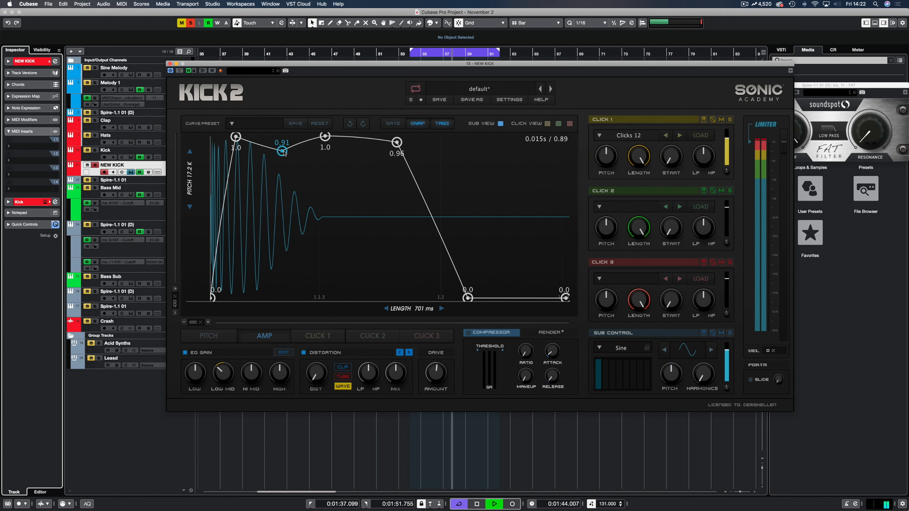
pyautogui.moveTo(282, 151); pyautogui.dragTo(291, 264)
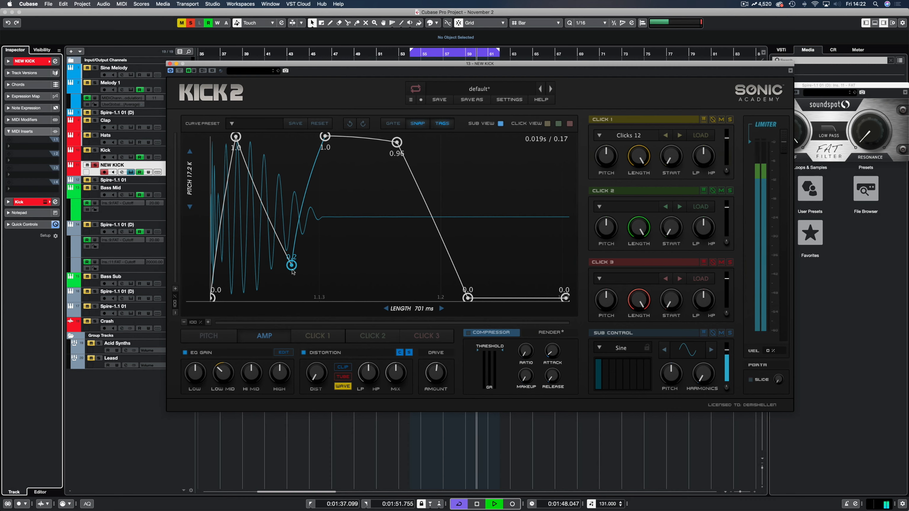
pyautogui.moveTo(291, 264); pyautogui.dragTo(327, 138)
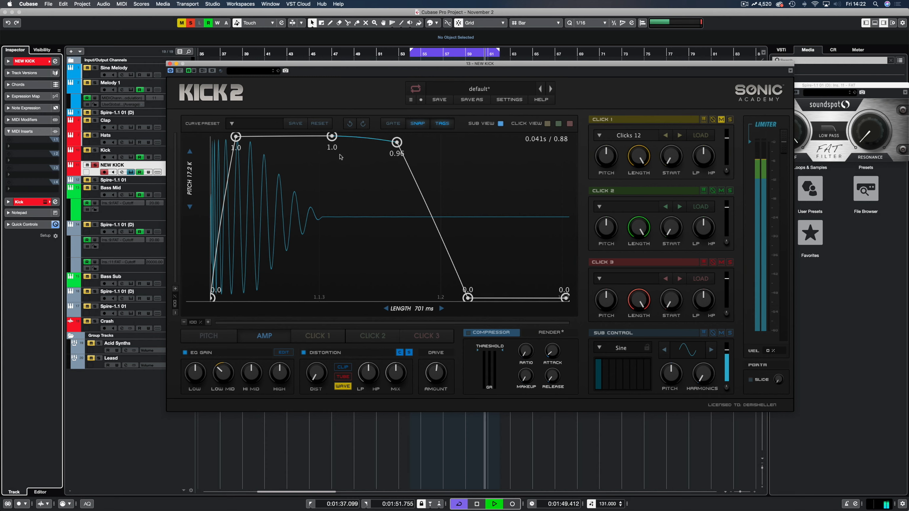
# Step: Add a new point after the first peak dipping to 0.16 and move the silence point slightly later
pyautogui.click(283, 137)
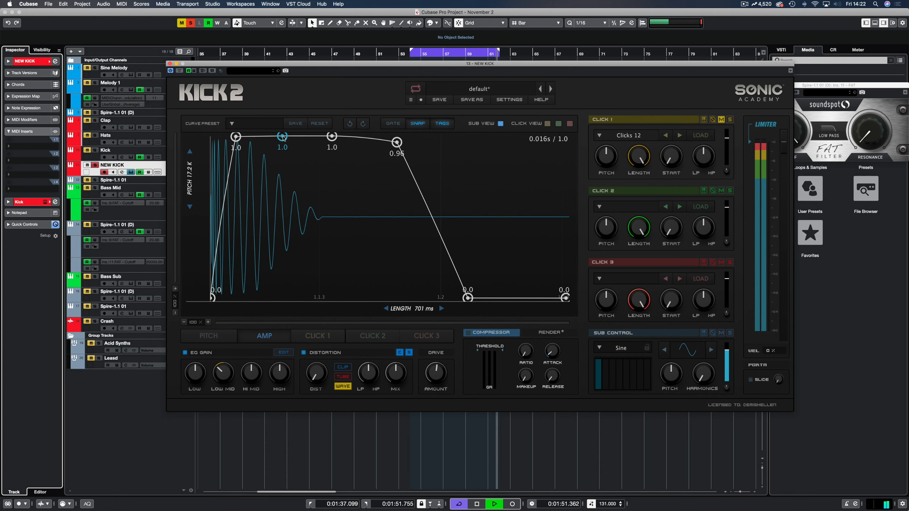
pyautogui.moveTo(281, 136); pyautogui.dragTo(284, 246)
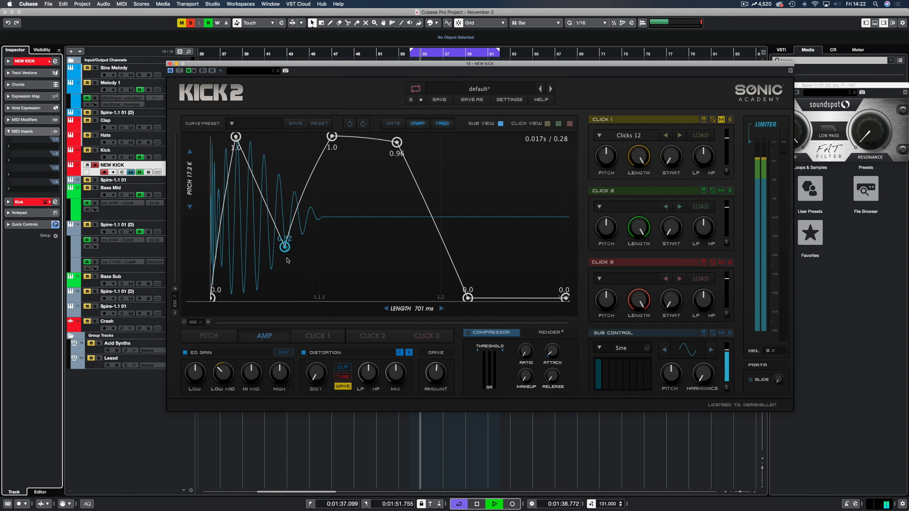
pyautogui.moveTo(284, 246); pyautogui.dragTo(289, 271)
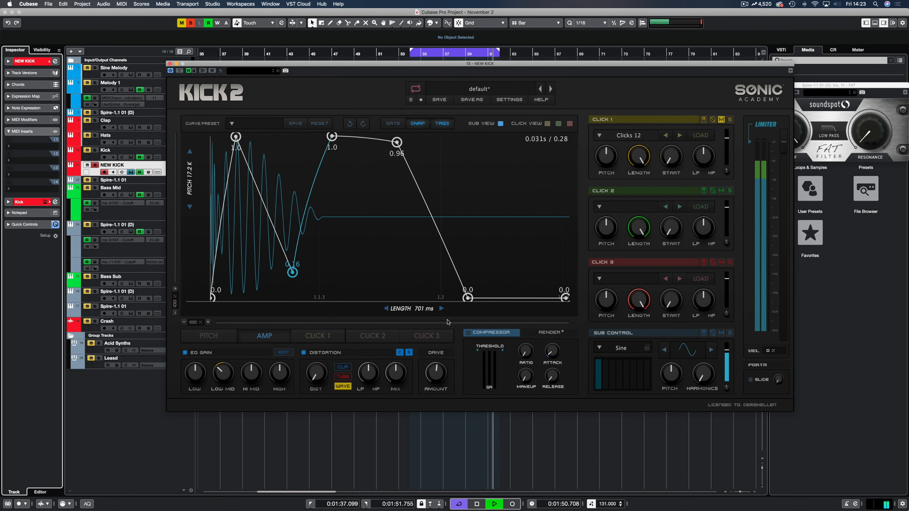
pyautogui.moveTo(468, 297); pyautogui.dragTo(483, 298)
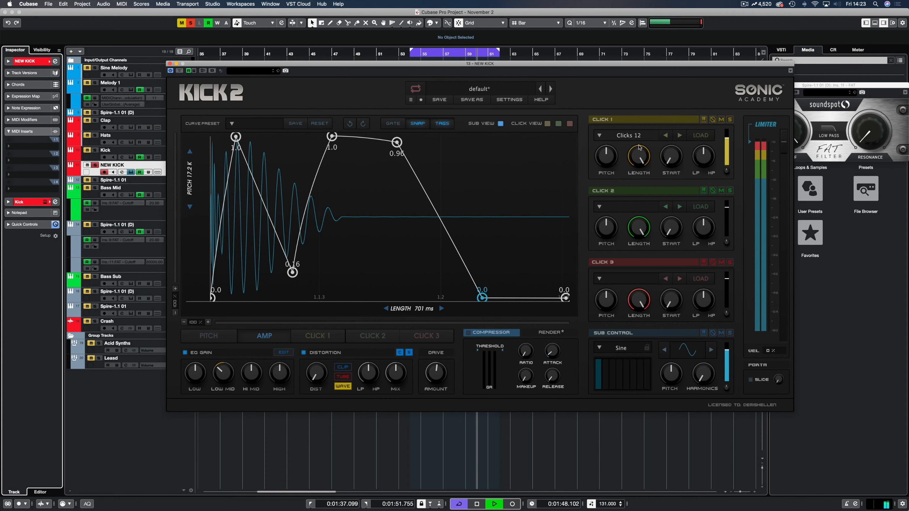
pyautogui.click(629, 135)
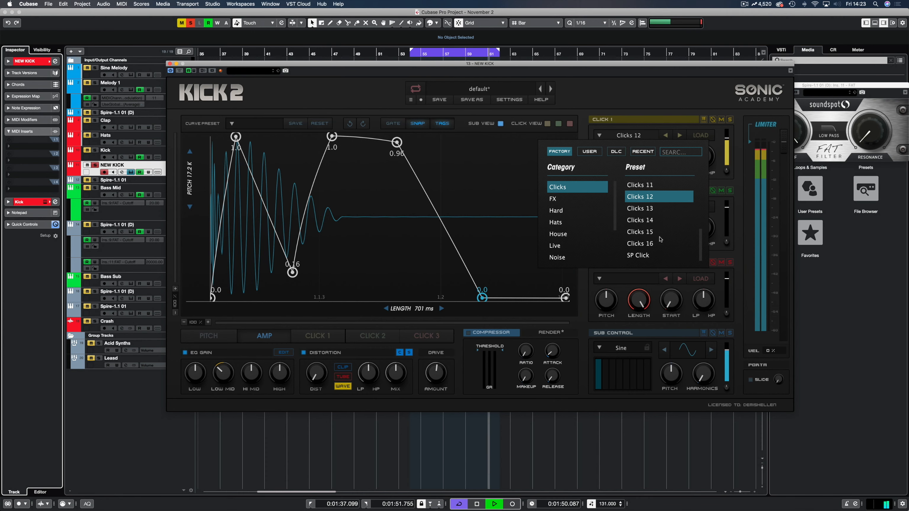
pyautogui.click(639, 197)
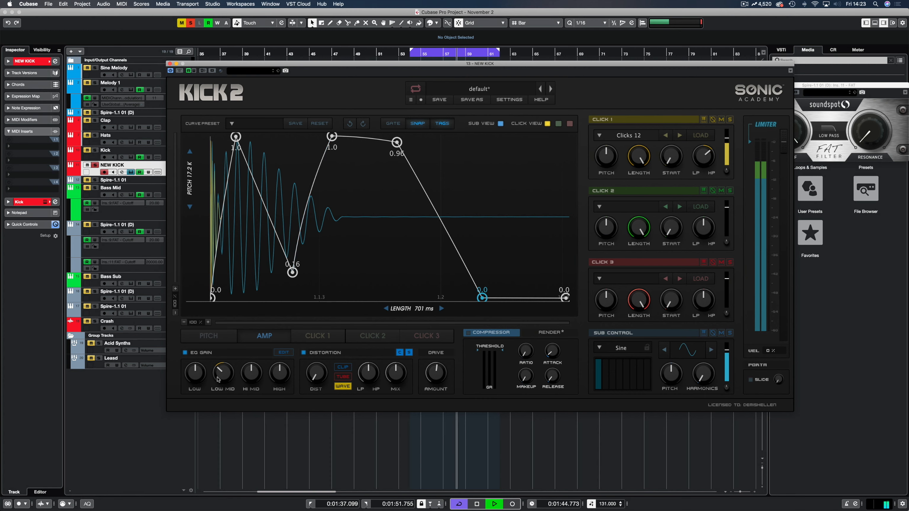
# Step: Show Kick 2's EQ curve with the narrow -7.6 dB cut at 195 Hz switched on
pyautogui.click(283, 353)
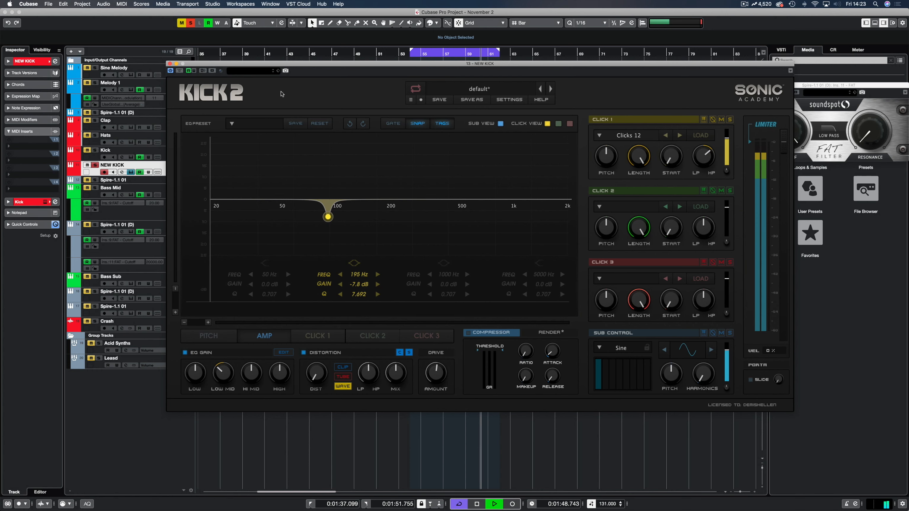
pyautogui.moveTo(343, 255)
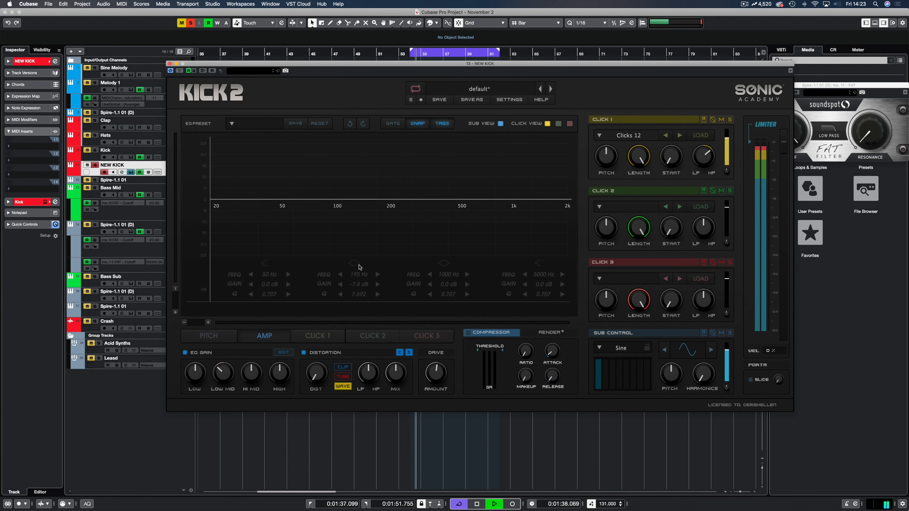
pyautogui.click(354, 262)
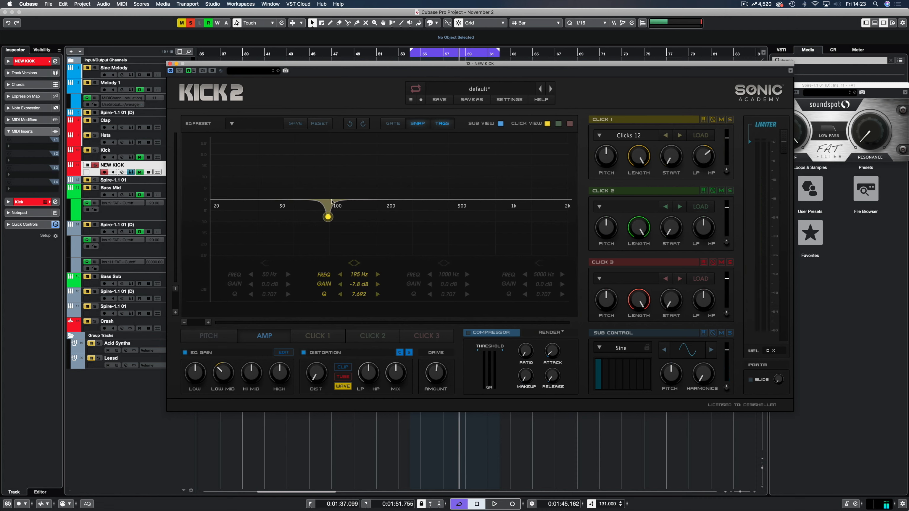
pyautogui.moveTo(243, 177)
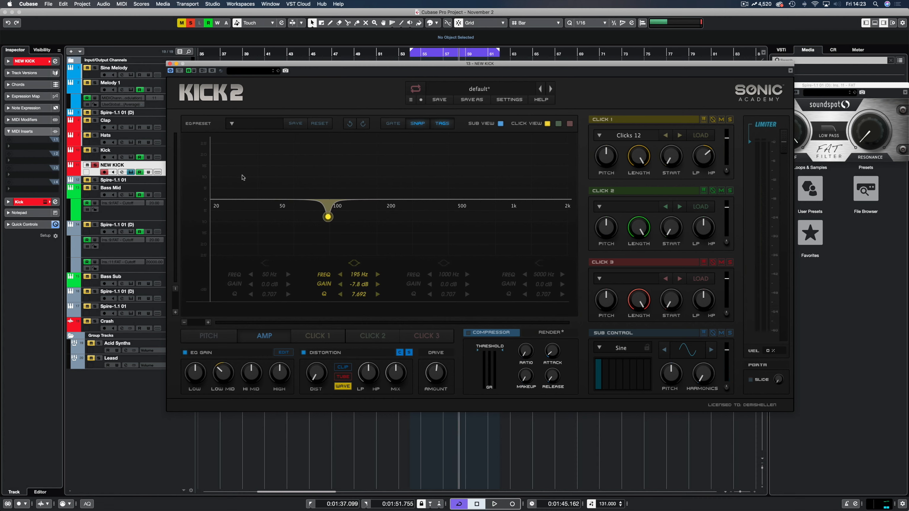
pyautogui.moveTo(264, 230)
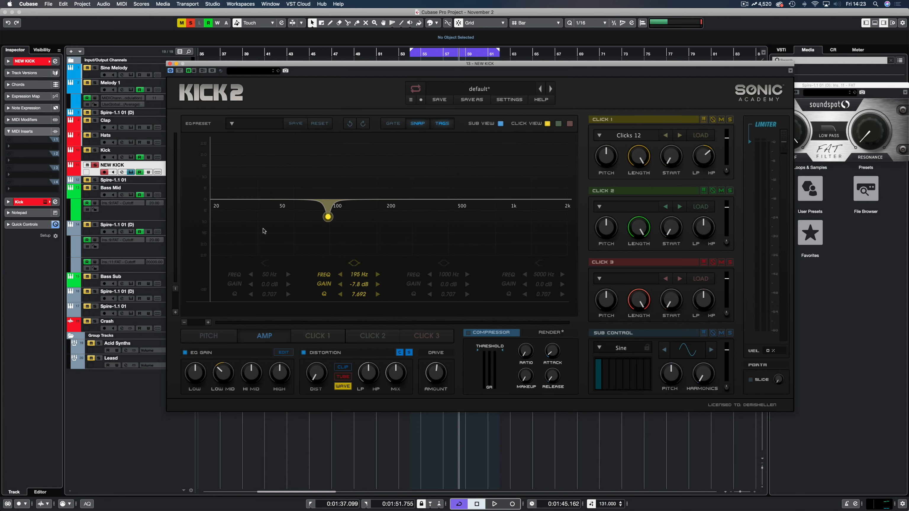
pyautogui.moveTo(509, 189)
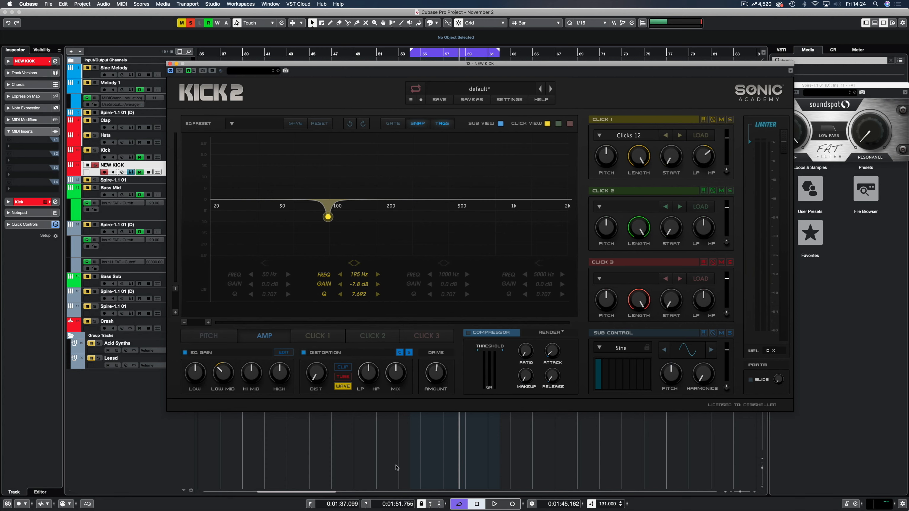
pyautogui.moveTo(409, 463)
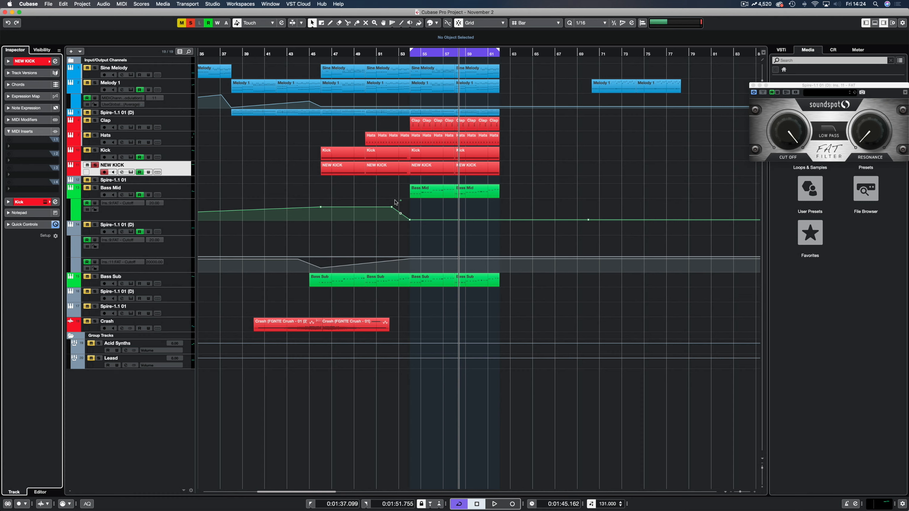
# Step: Open the MixConsole and discard unsaved changes to NEW KICK's Orbit and Pro-Q 3 plug-ins
pyautogui.click(496, 502)
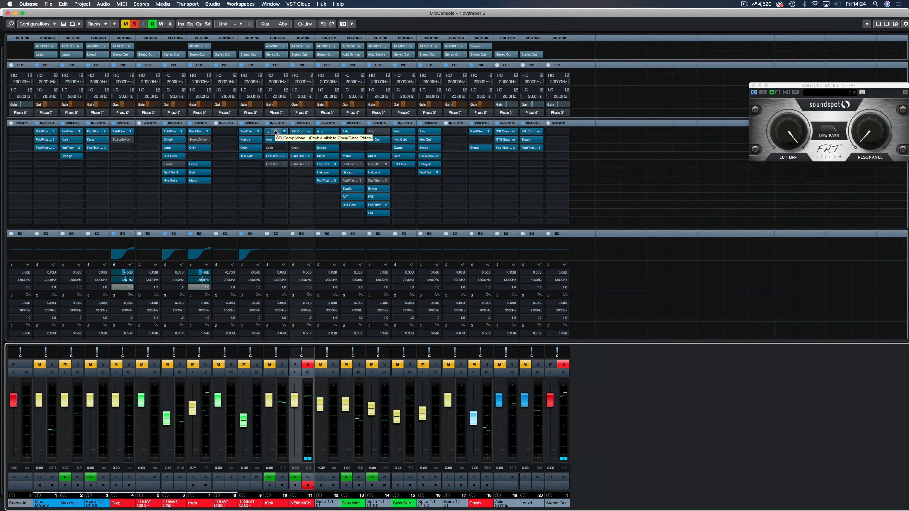
pyautogui.moveTo(303, 139)
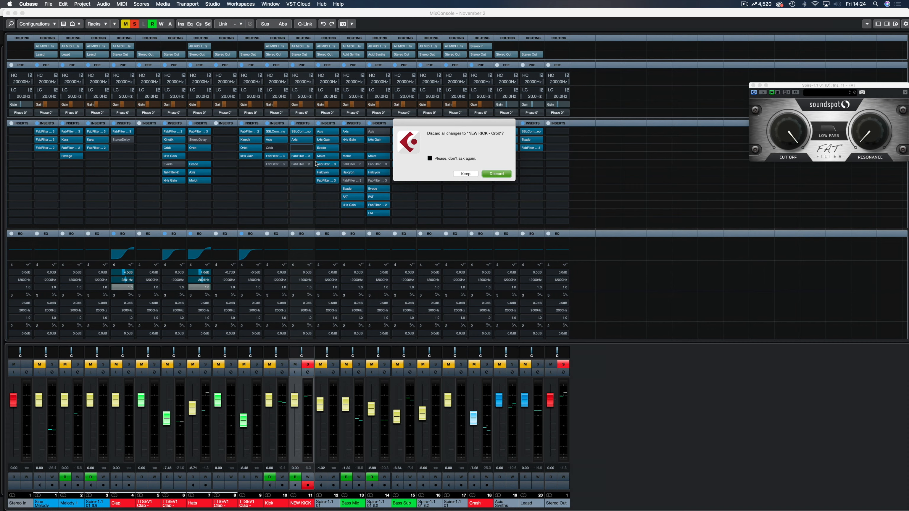
pyautogui.click(496, 174)
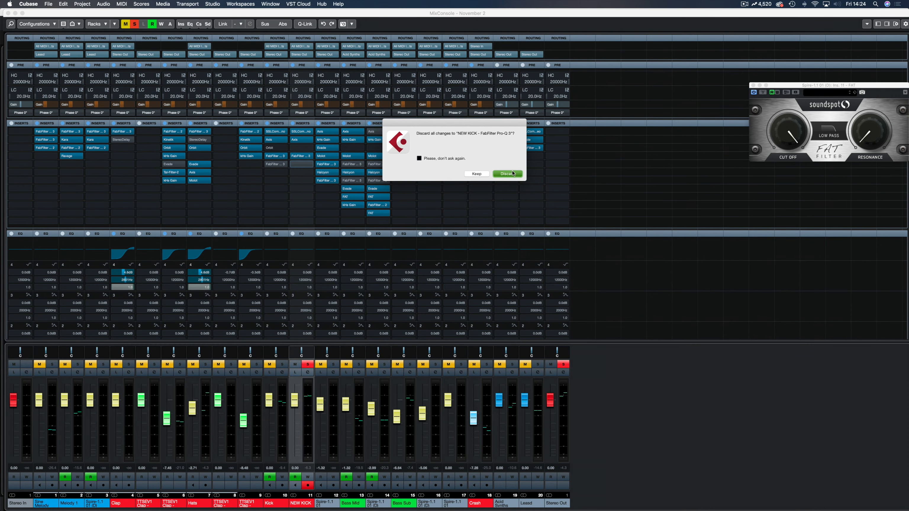
pyautogui.click(508, 174)
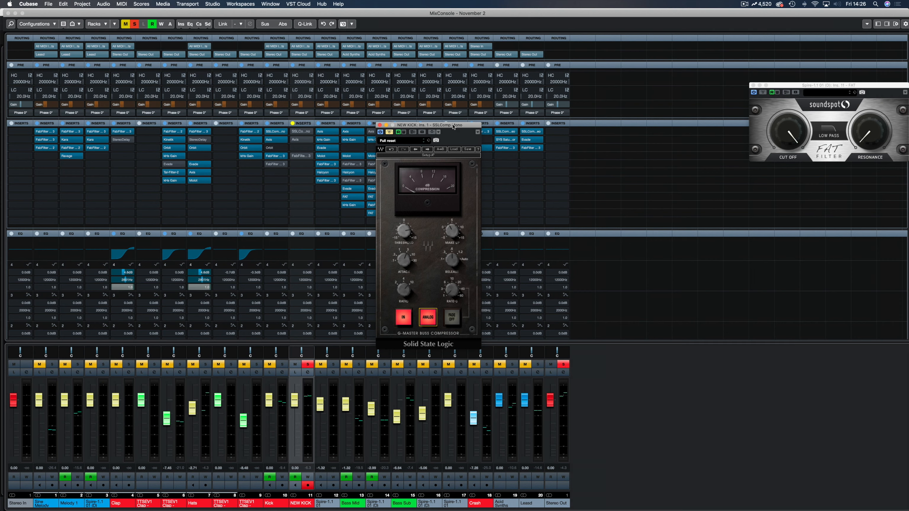
pyautogui.moveTo(410, 250)
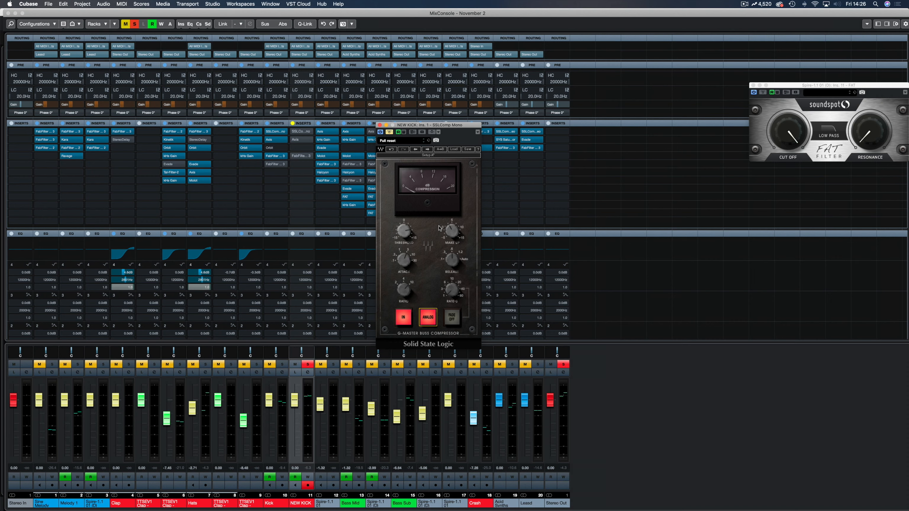
pyautogui.moveTo(454, 264)
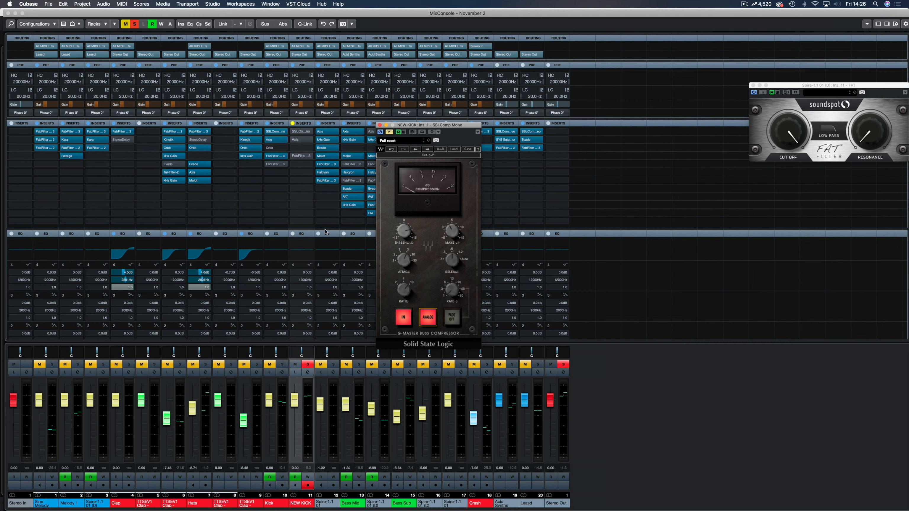
pyautogui.moveTo(427, 198)
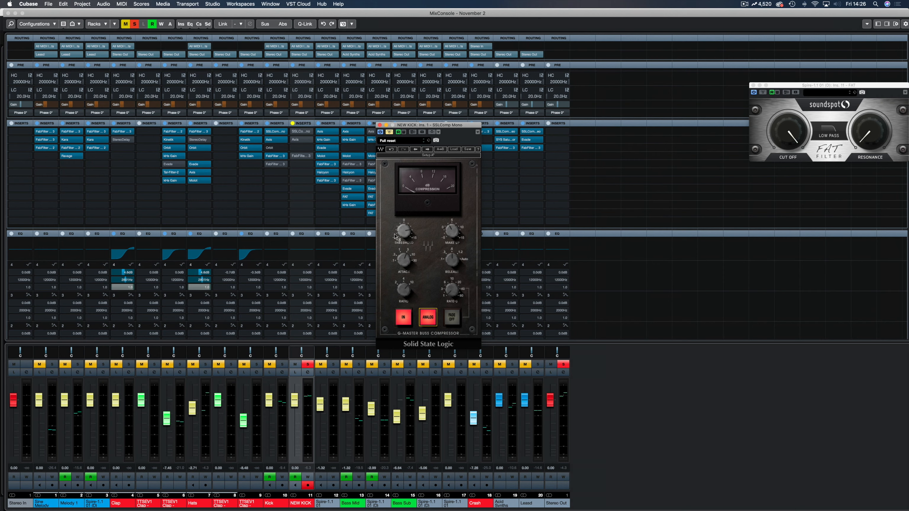
pyautogui.moveTo(389, 233)
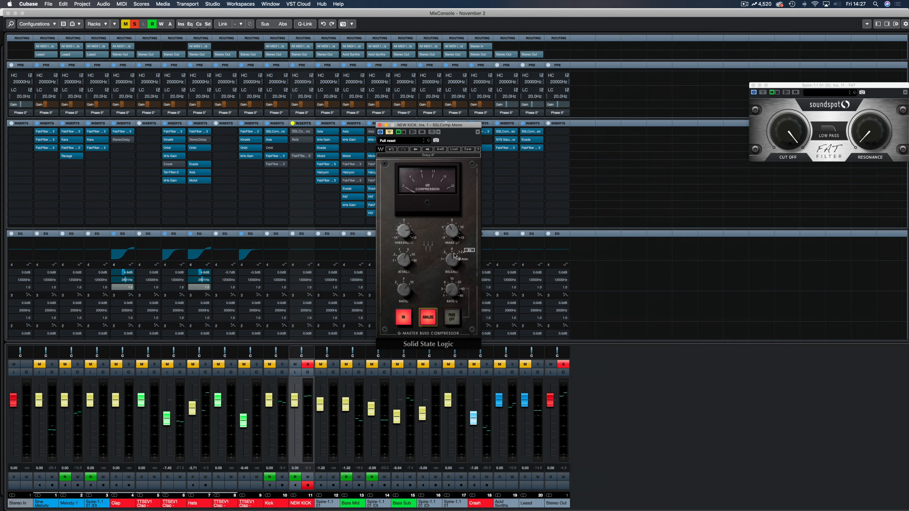
pyautogui.moveTo(460, 261)
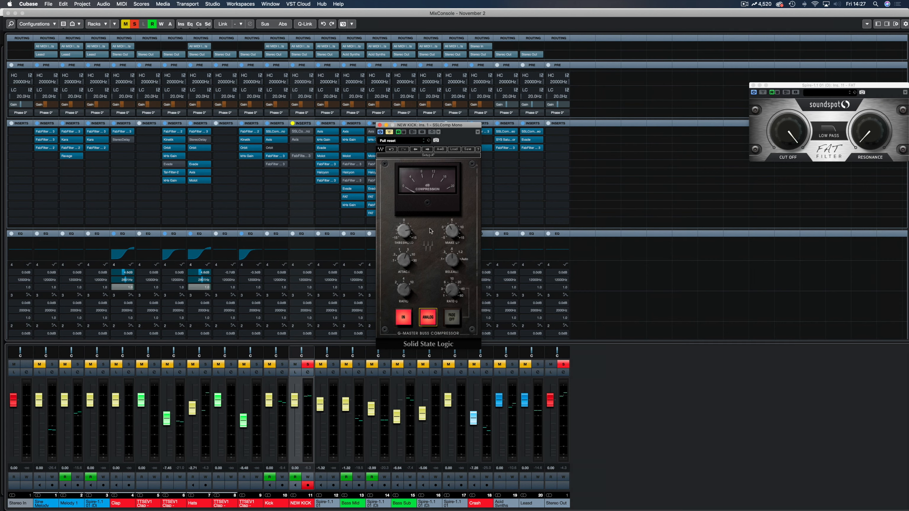
pyautogui.moveTo(463, 236)
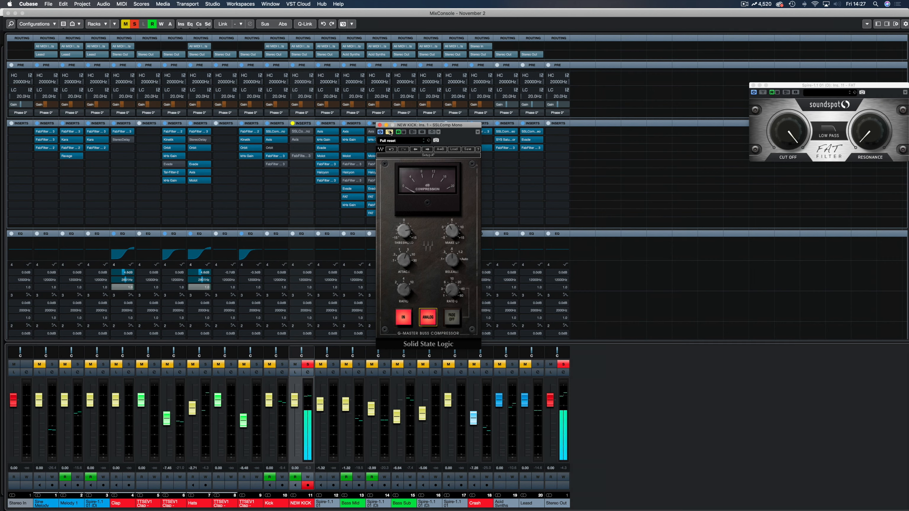
pyautogui.moveTo(389, 132)
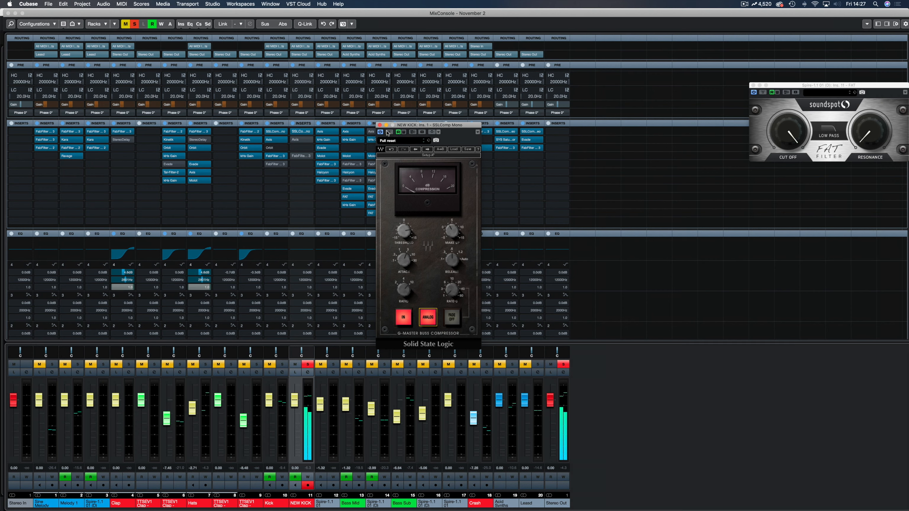
pyautogui.moveTo(346, 347)
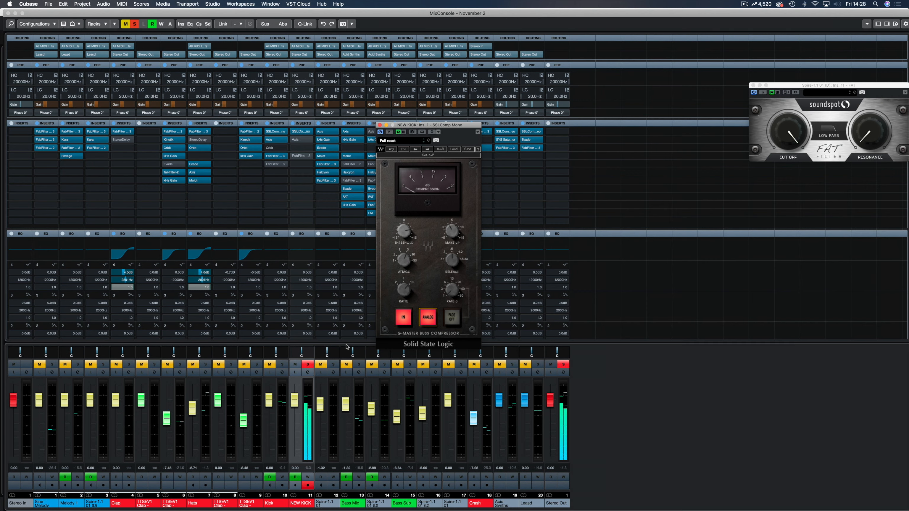
pyautogui.moveTo(438, 251)
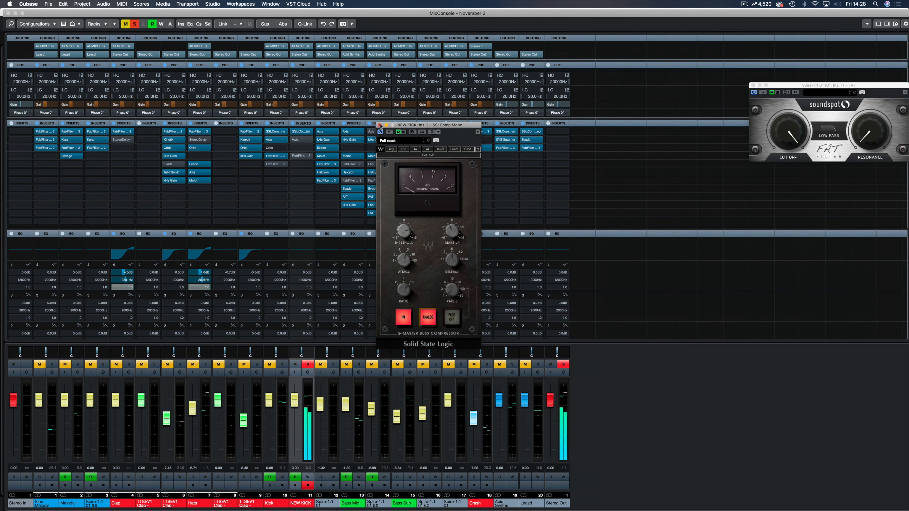
# Step: Close the SSL bus compressor editor after auditioning NEW KICK through it
pyautogui.click(380, 125)
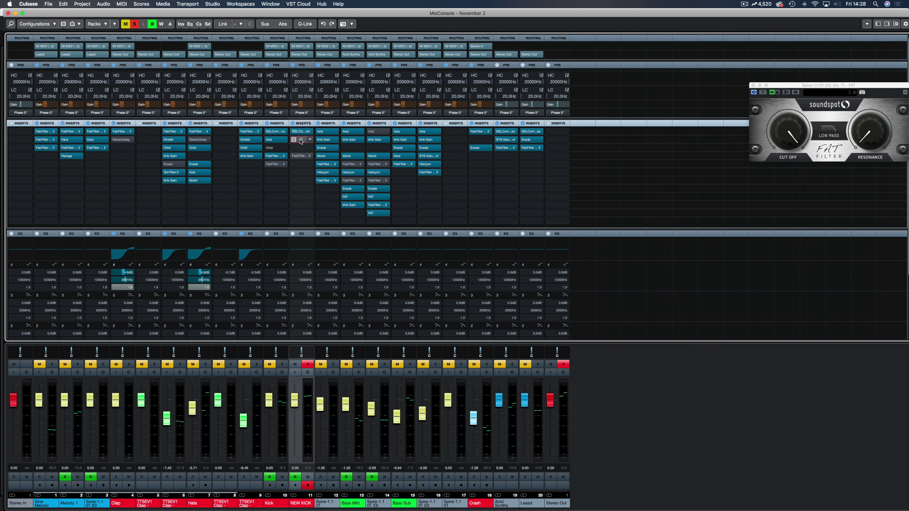
# Step: Open Axis on NEW KICK and inspect the third and first bands' compression and imaging settings
pyautogui.click(301, 131)
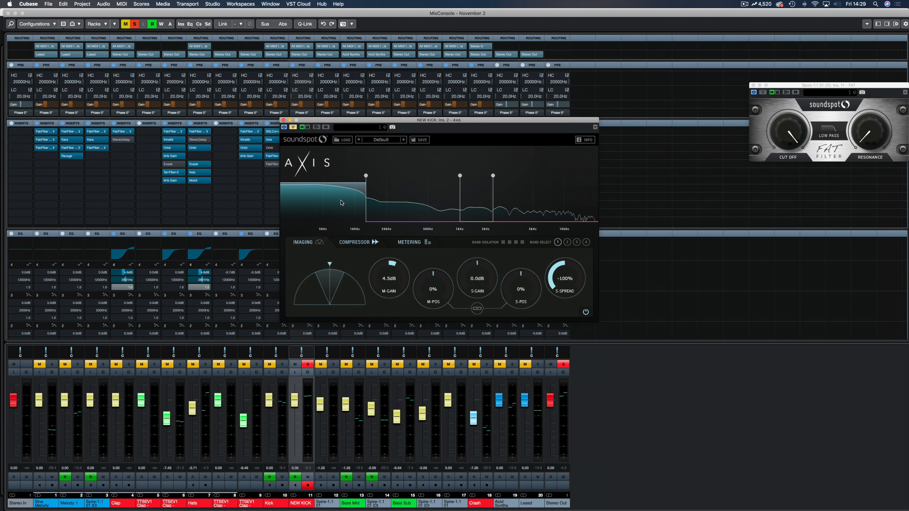
pyautogui.moveTo(339, 201)
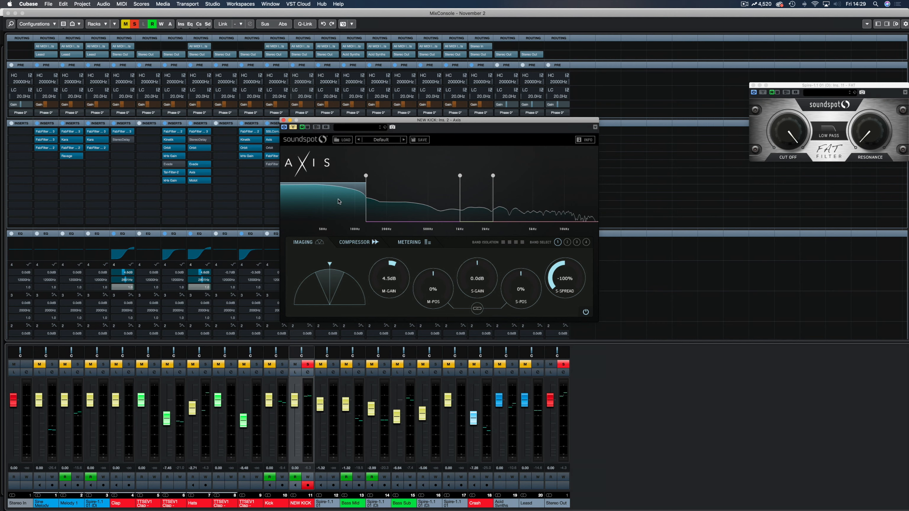
pyautogui.moveTo(401, 259)
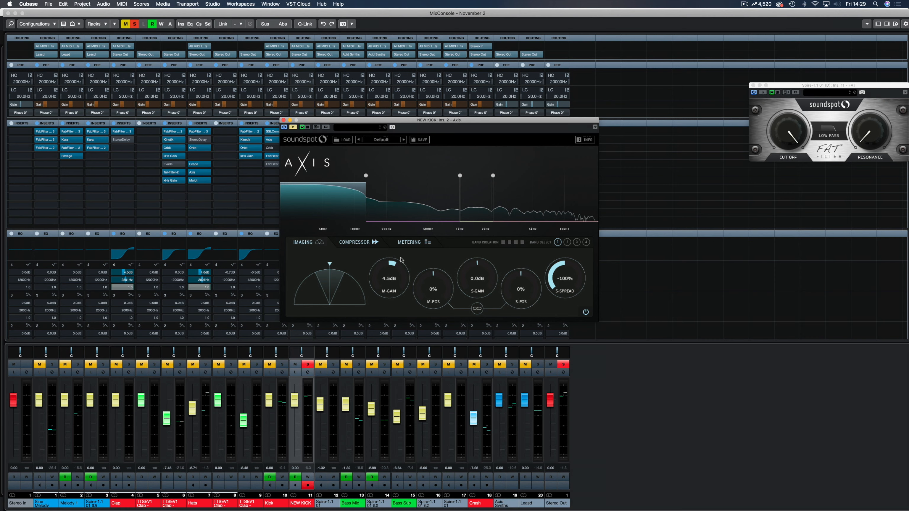
pyautogui.moveTo(563, 275)
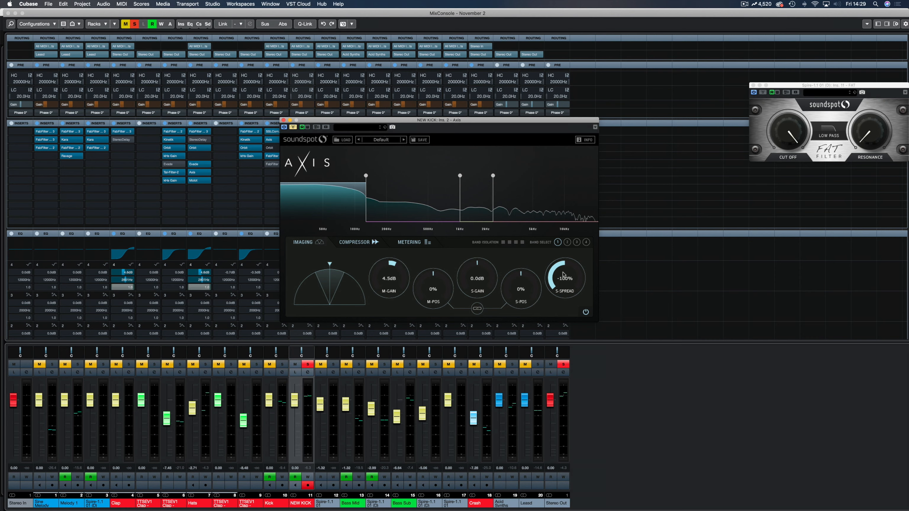
pyautogui.moveTo(556, 317)
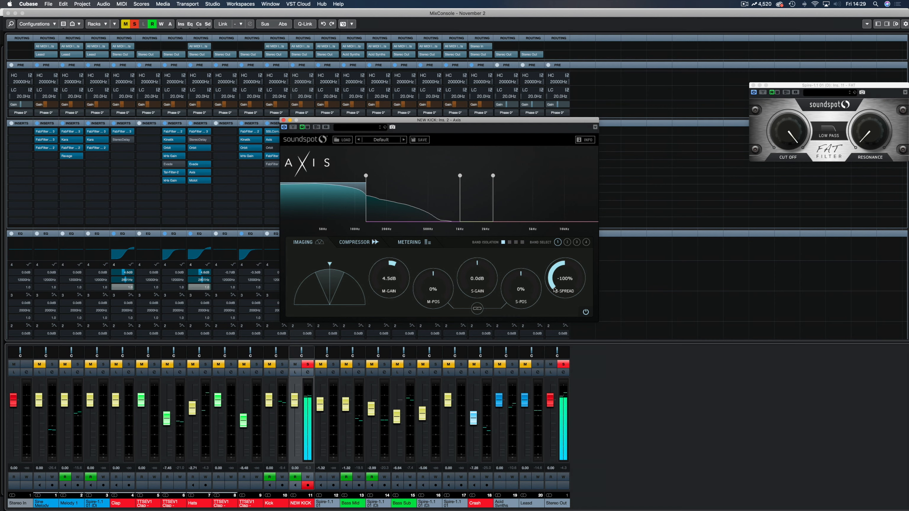
pyautogui.moveTo(568, 303)
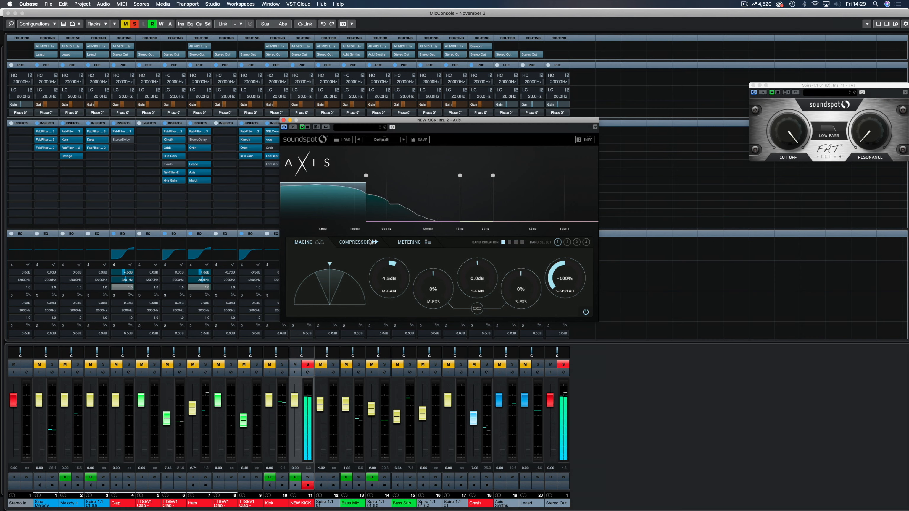
pyautogui.click(354, 242)
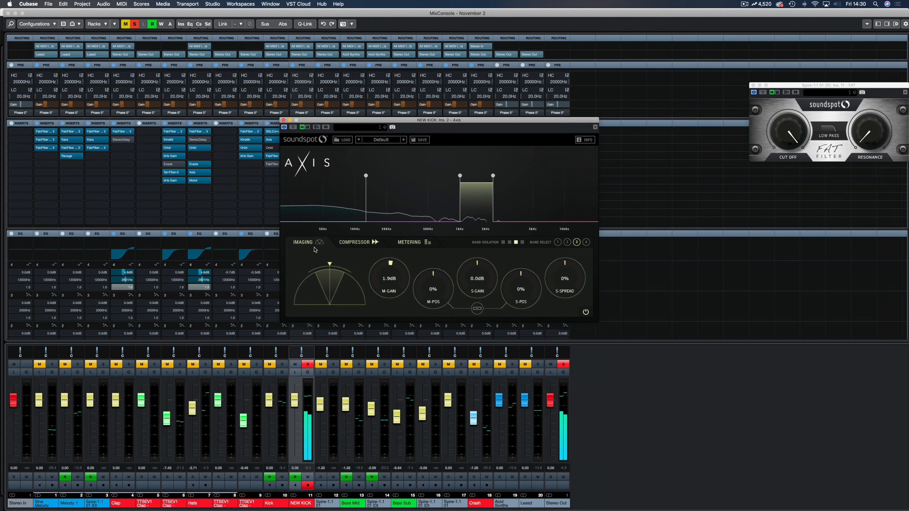
pyautogui.click(354, 242)
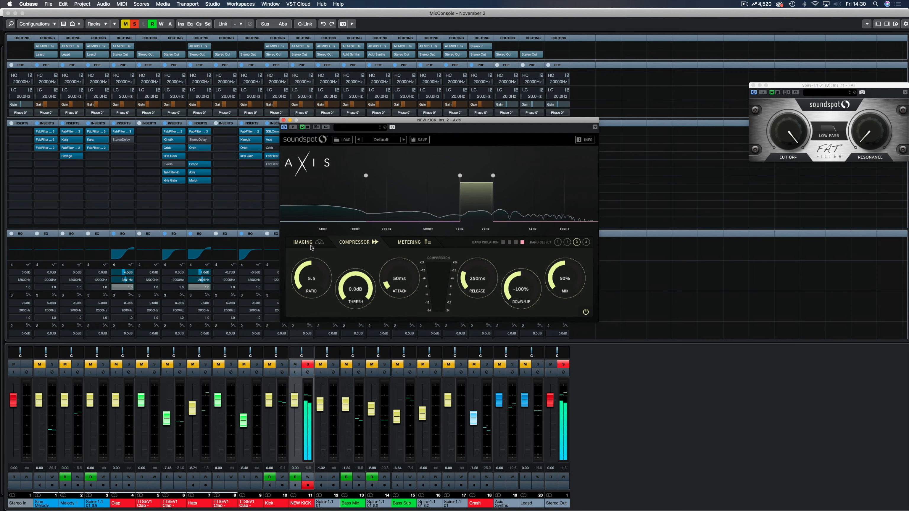
pyautogui.click(303, 242)
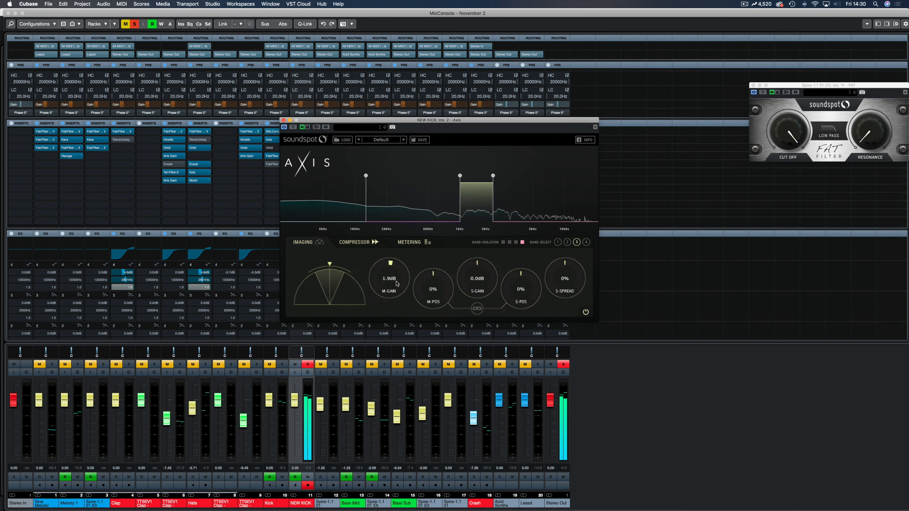
pyautogui.click(354, 242)
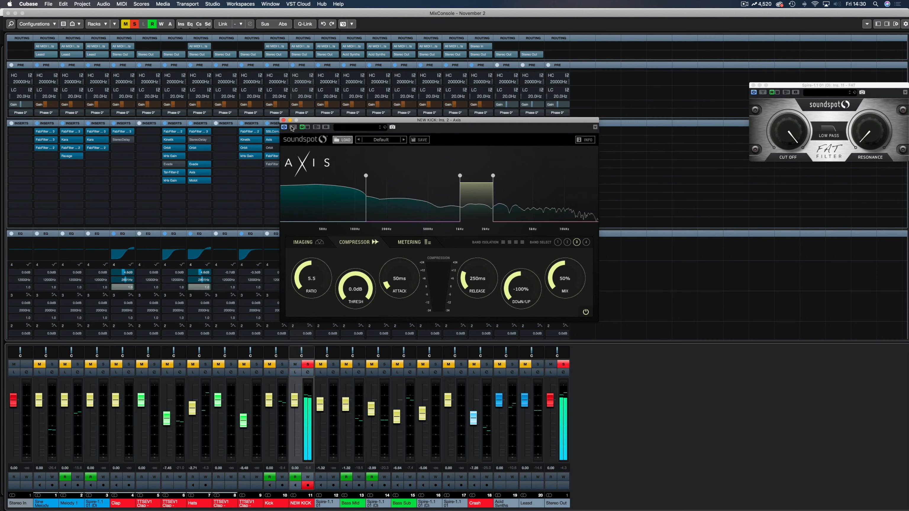
pyautogui.click(303, 242)
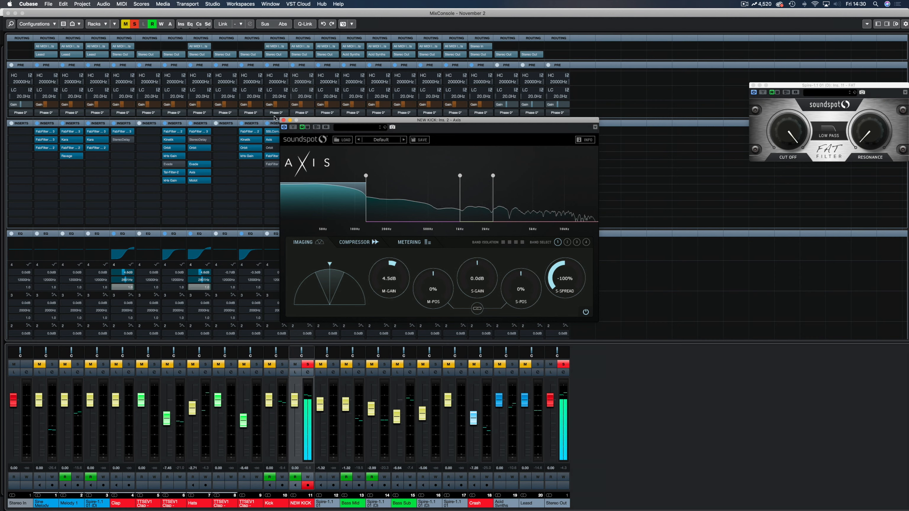
# Step: Review the second and third bands' settings, then bring up the insert plug-in list for NEW KICK
pyautogui.click(359, 242)
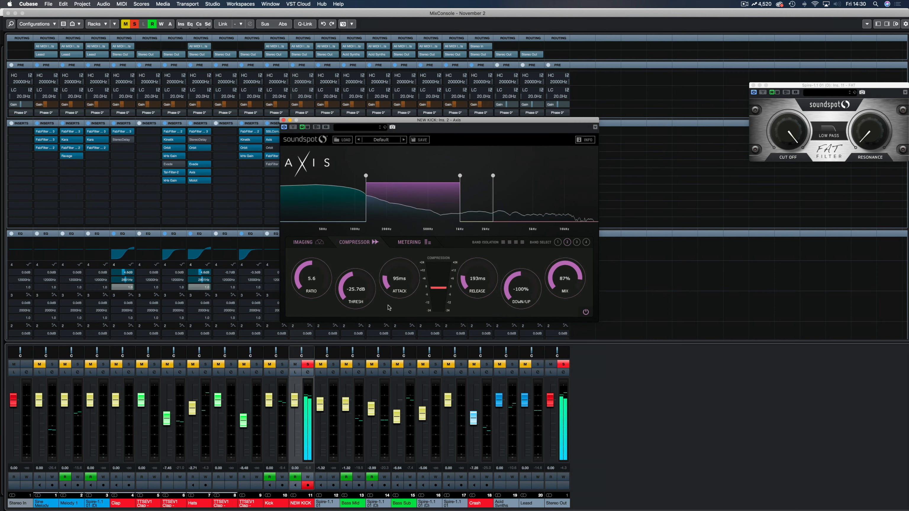
pyautogui.moveTo(447, 310)
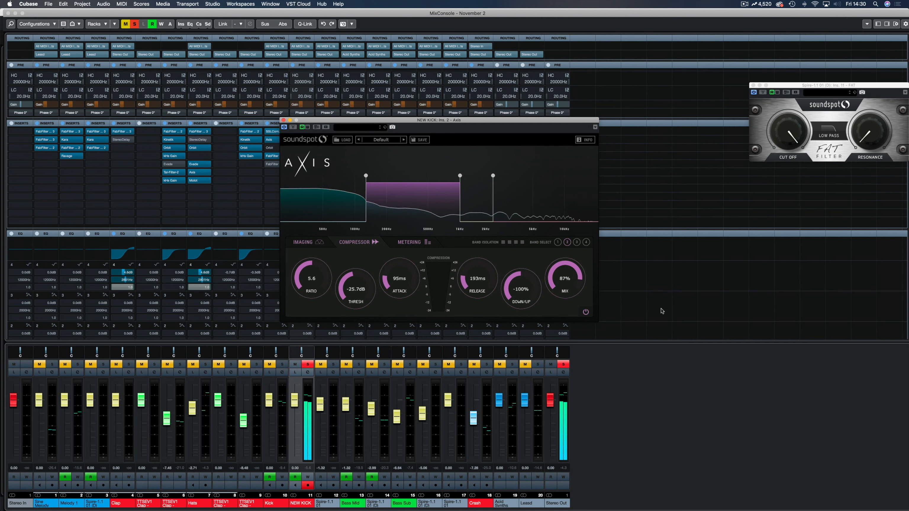
pyautogui.click(303, 242)
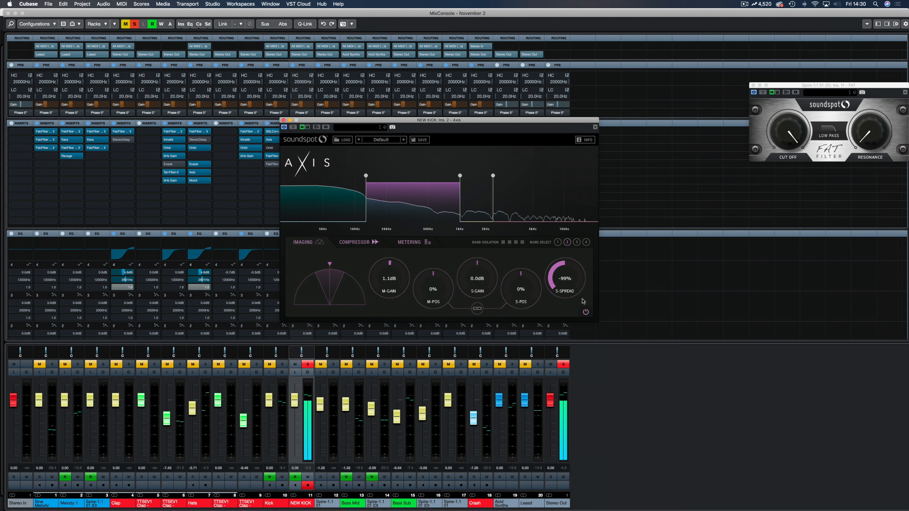
pyautogui.click(354, 242)
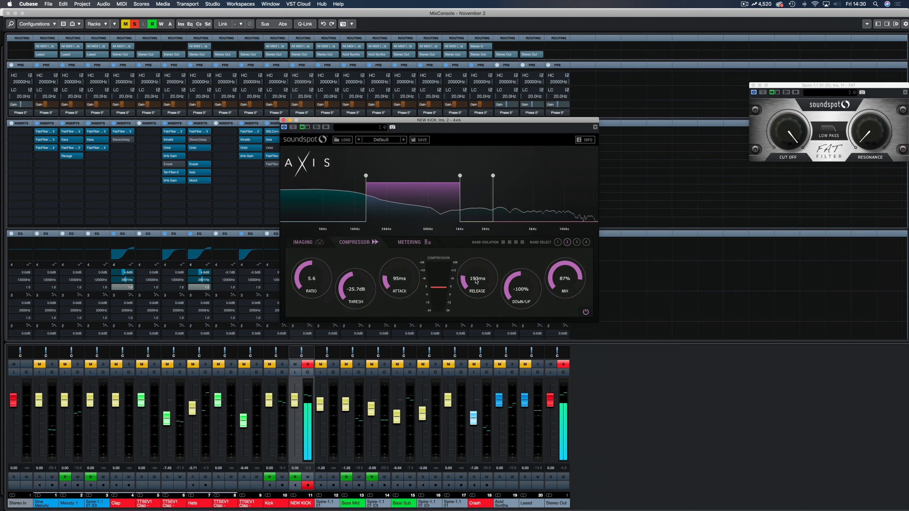
pyautogui.click(577, 242)
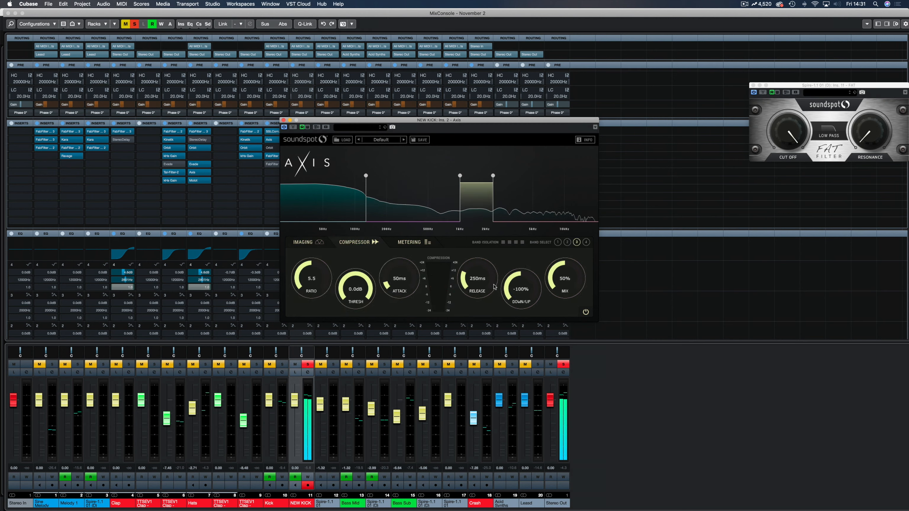
pyautogui.click(303, 242)
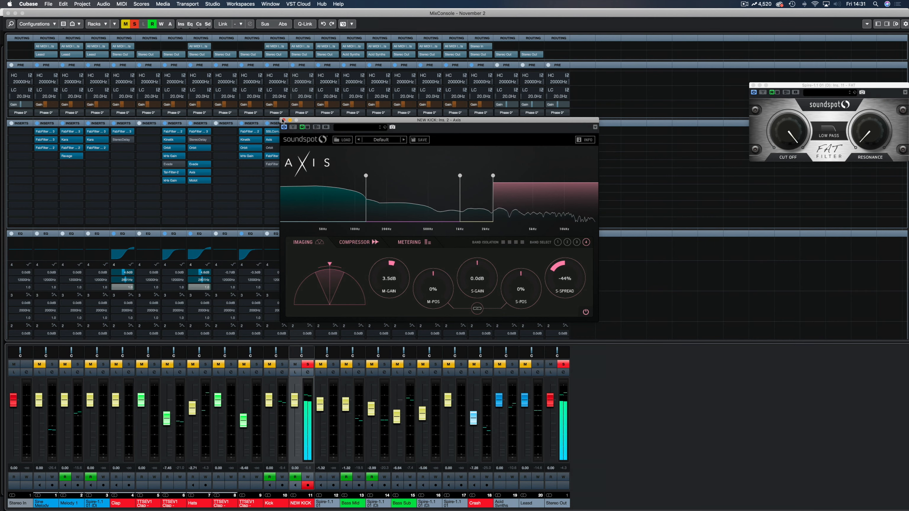
pyautogui.click(284, 120)
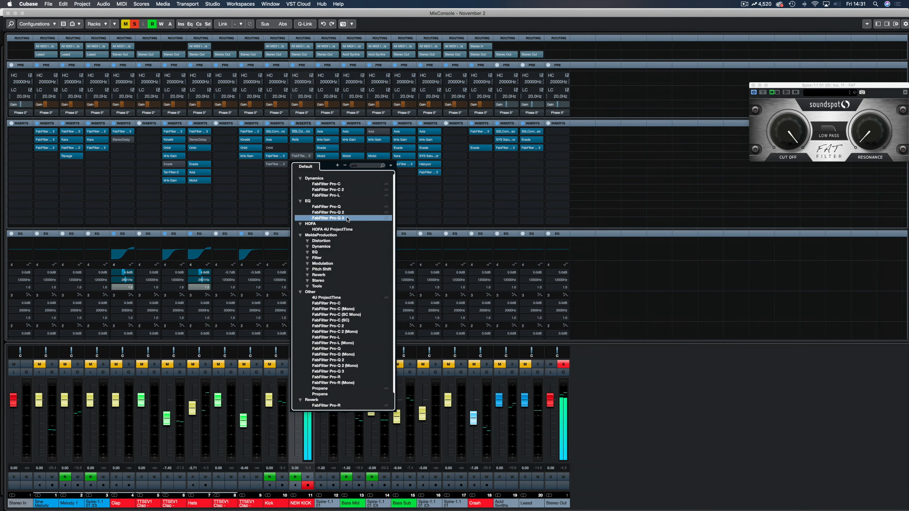
# Step: Add FabFilter Pro-Q 3 to NEW KICK with a side-only low cut at about 149 Hz
pyautogui.click(328, 218)
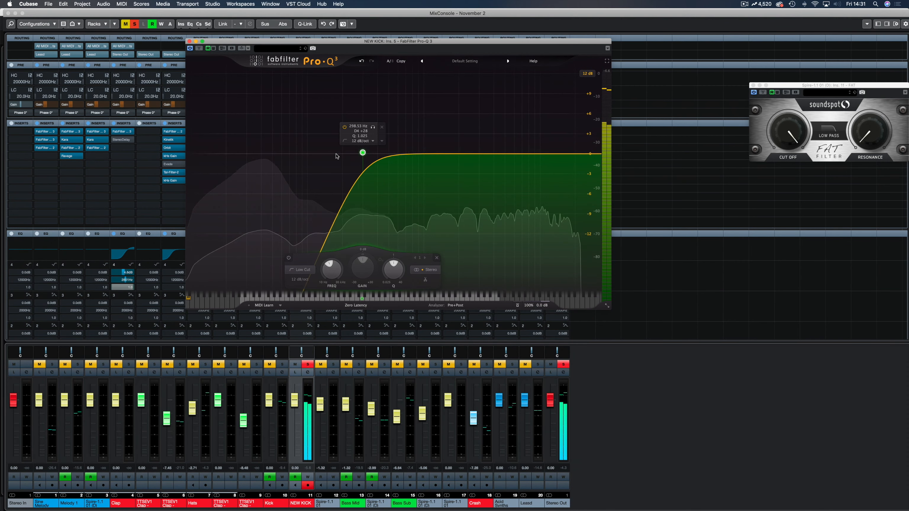
pyautogui.moveTo(362, 152); pyautogui.dragTo(326, 154)
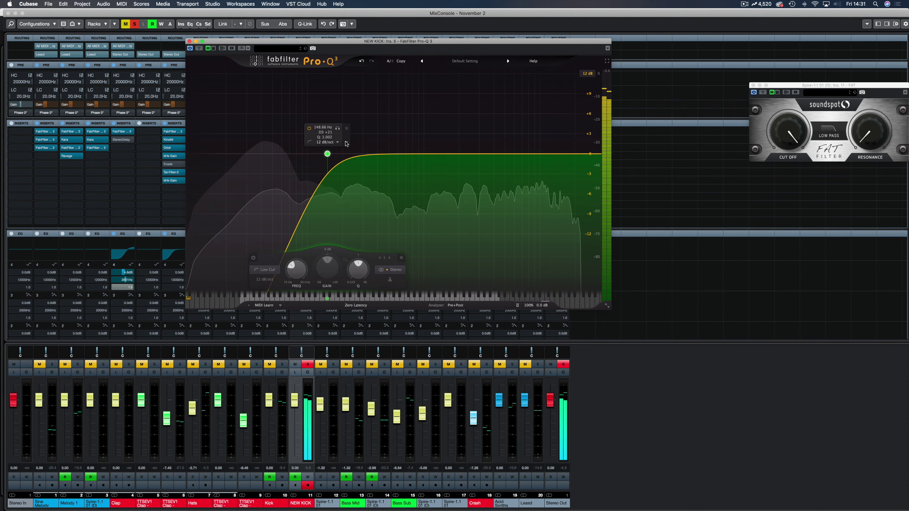
pyautogui.rightClick(347, 143)
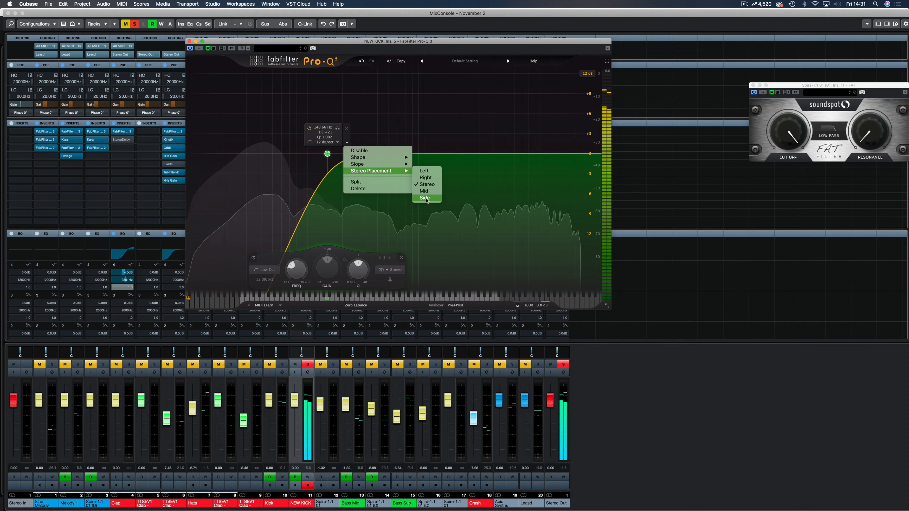
pyautogui.click(424, 198)
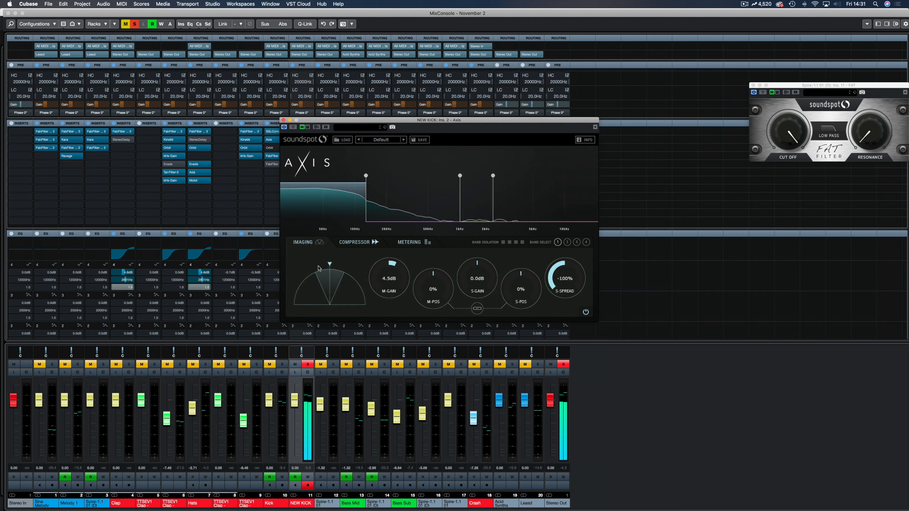
# Step: Review Axis's top-band compressor and output meters, then bring up NEW KICK's second Pro-Q 3
pyautogui.click(354, 242)
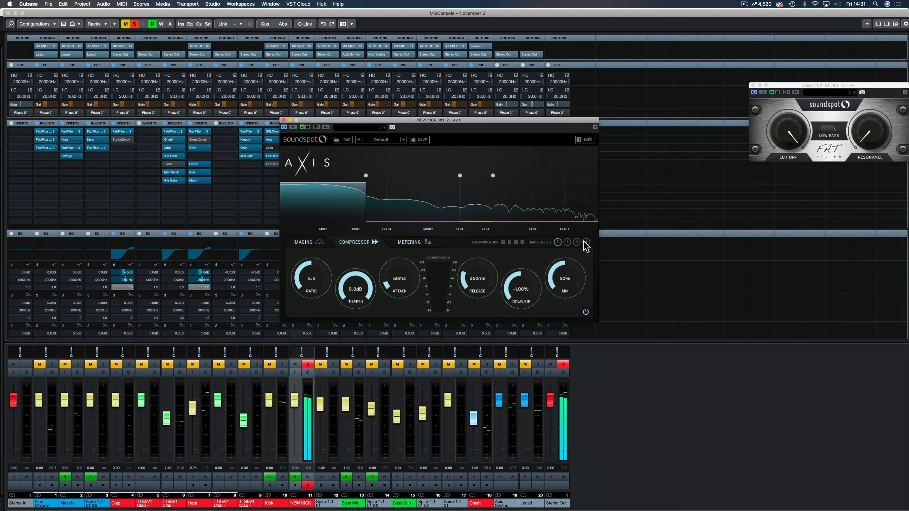
pyautogui.click(409, 242)
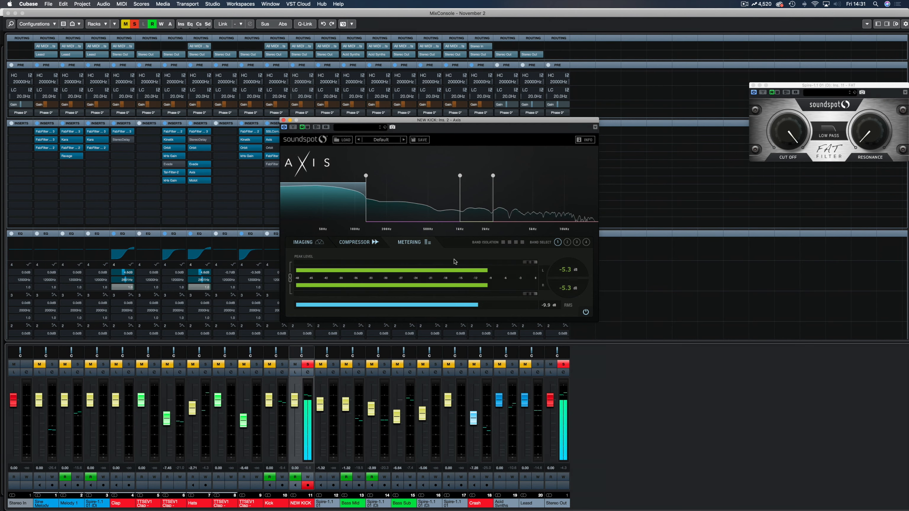
pyautogui.click(284, 127)
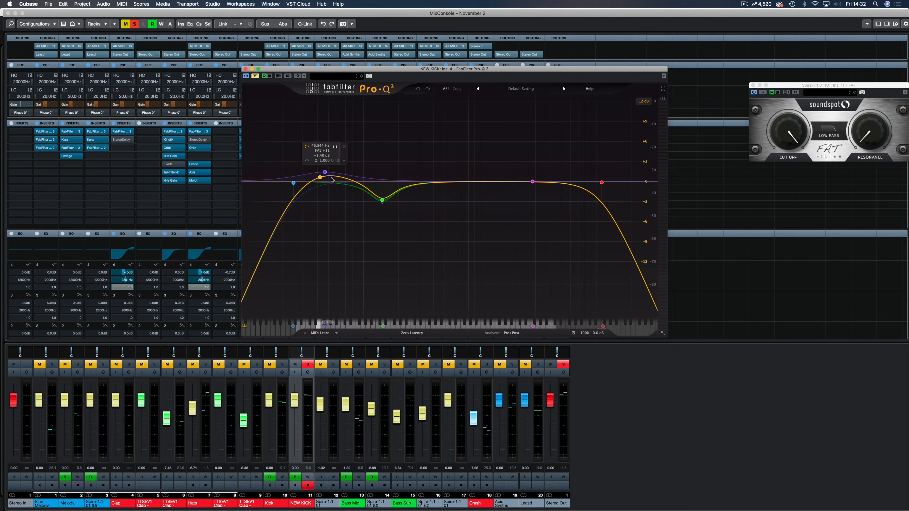
# Step: Trim the 46 Hz bell, steepen the low cut to 18 dB/oct and move it to about 30 Hz
pyautogui.moveTo(319, 177); pyautogui.dragTo(294, 183)
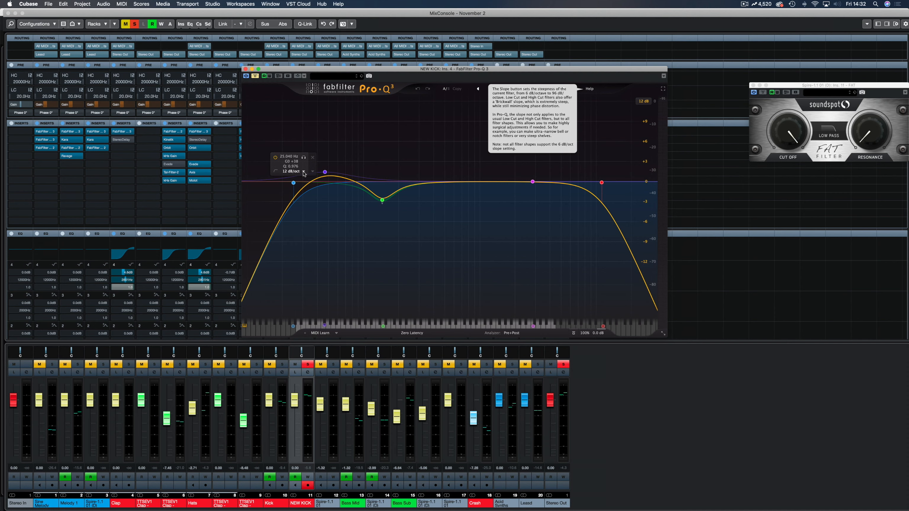
pyautogui.click(312, 172)
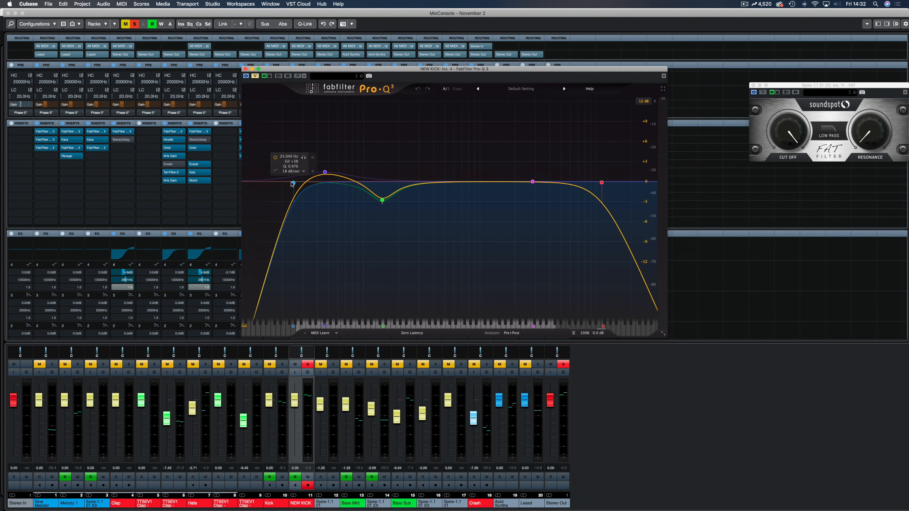
pyautogui.click(294, 183)
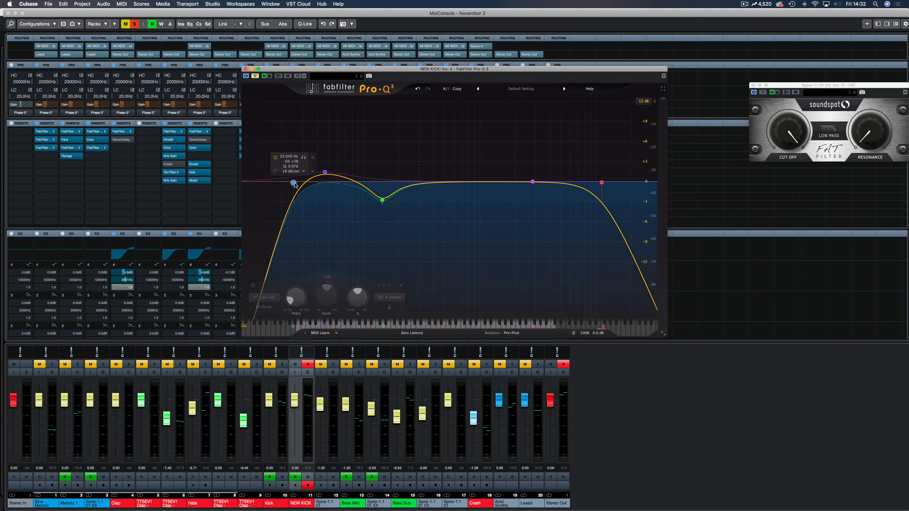
pyautogui.moveTo(295, 183); pyautogui.dragTo(302, 184)
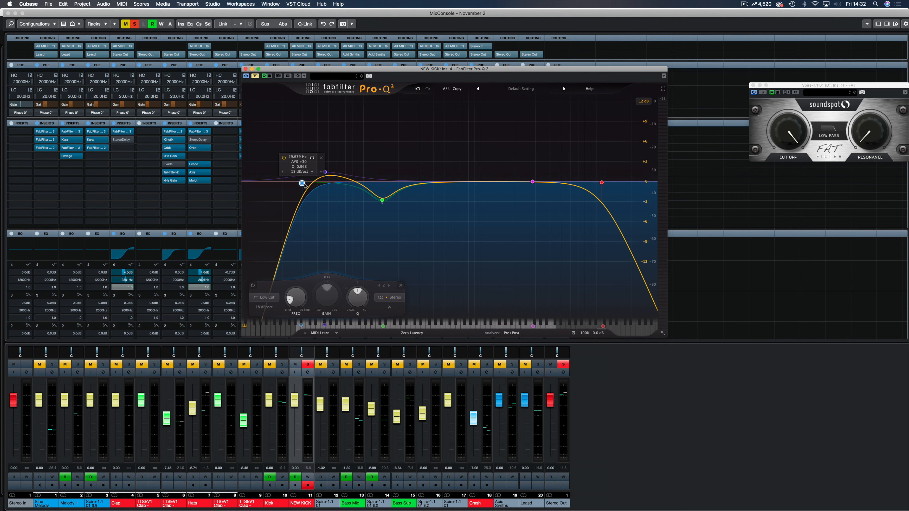
pyautogui.moveTo(302, 184); pyautogui.dragTo(302, 183)
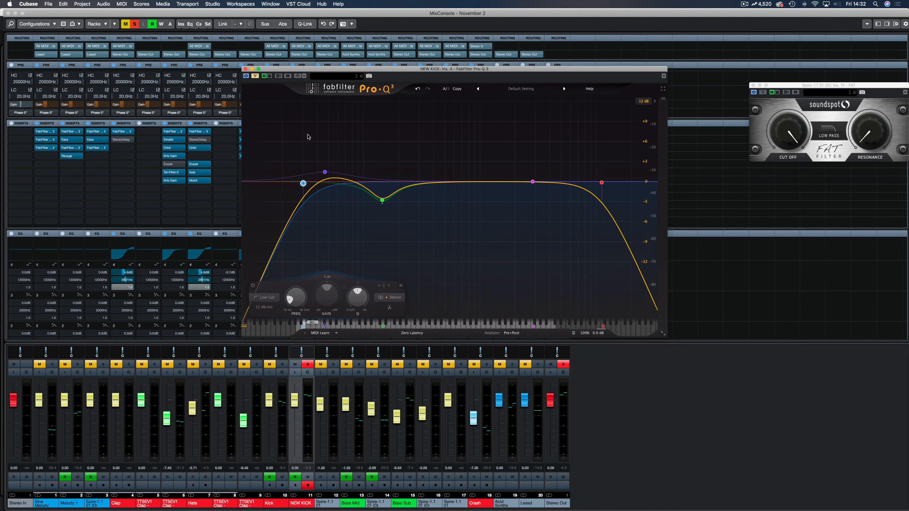
pyautogui.click(601, 182)
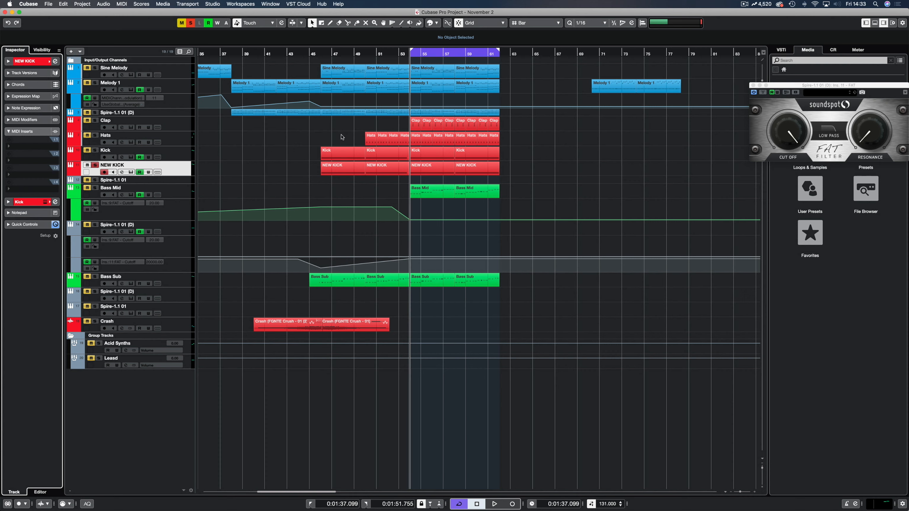
pyautogui.moveTo(95, 287)
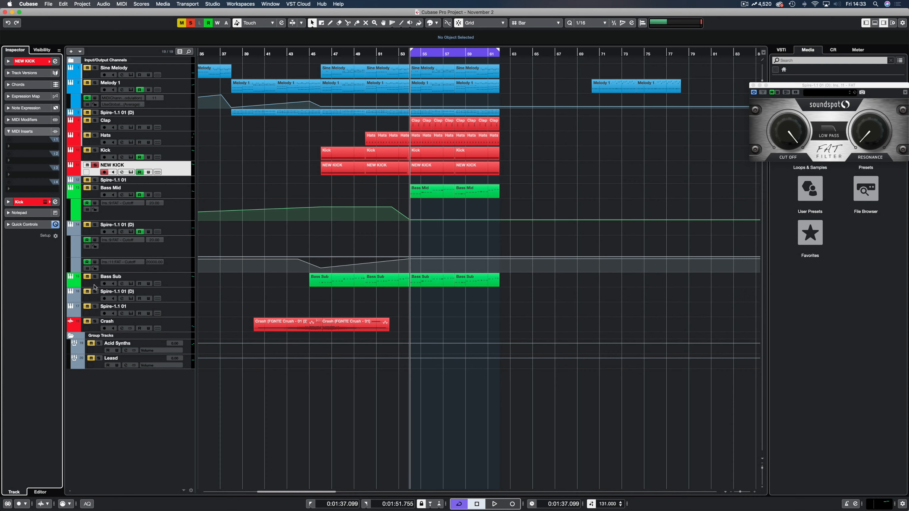
# Step: Play the arrangement from bar 53 to audition the new kick and reopen Kick 2
pyautogui.click(495, 502)
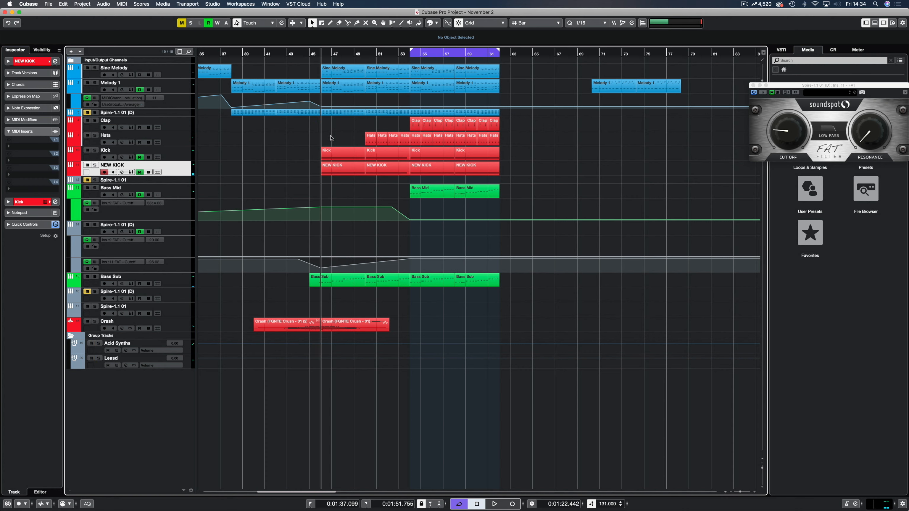
pyautogui.click(496, 503)
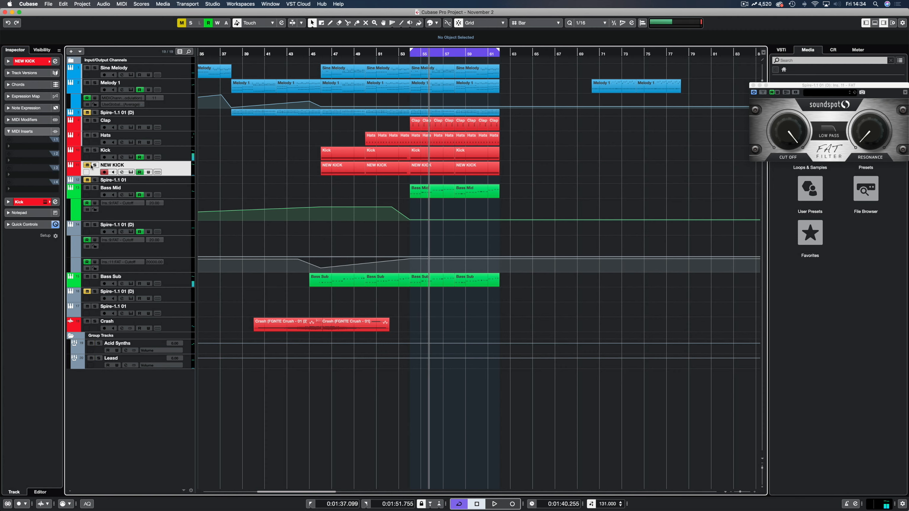
pyautogui.click(405, 55)
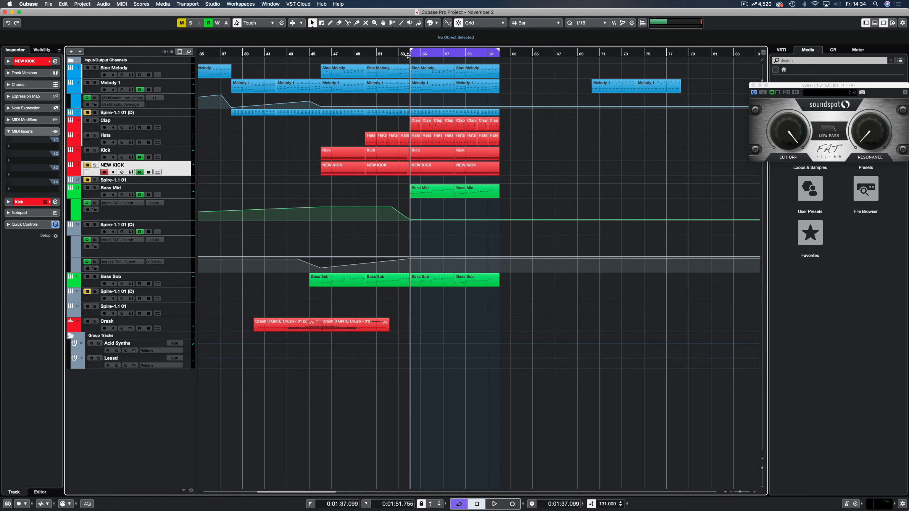
pyautogui.click(496, 503)
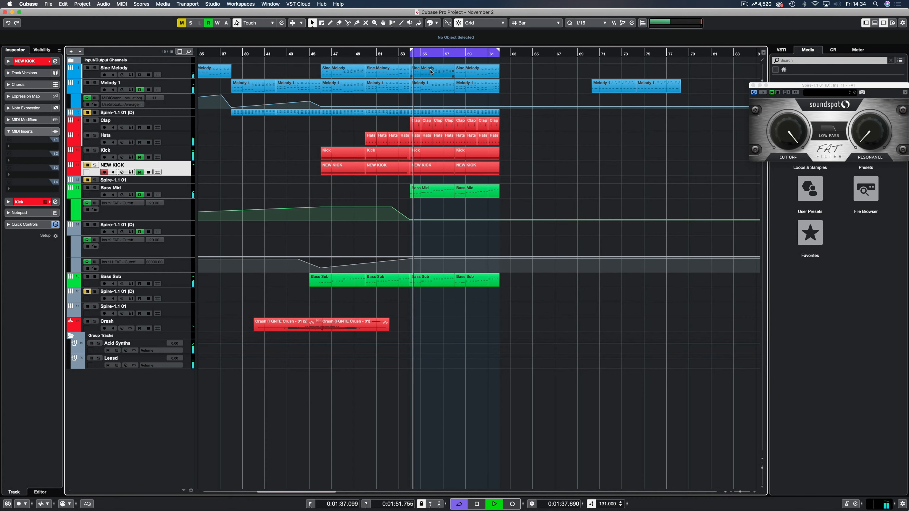
pyautogui.hscroll(-3)
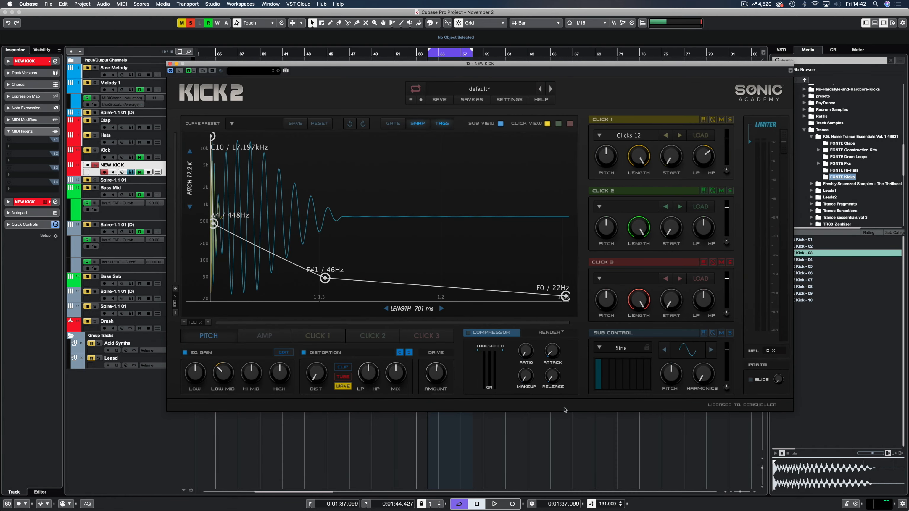
pyautogui.moveTo(539, 340)
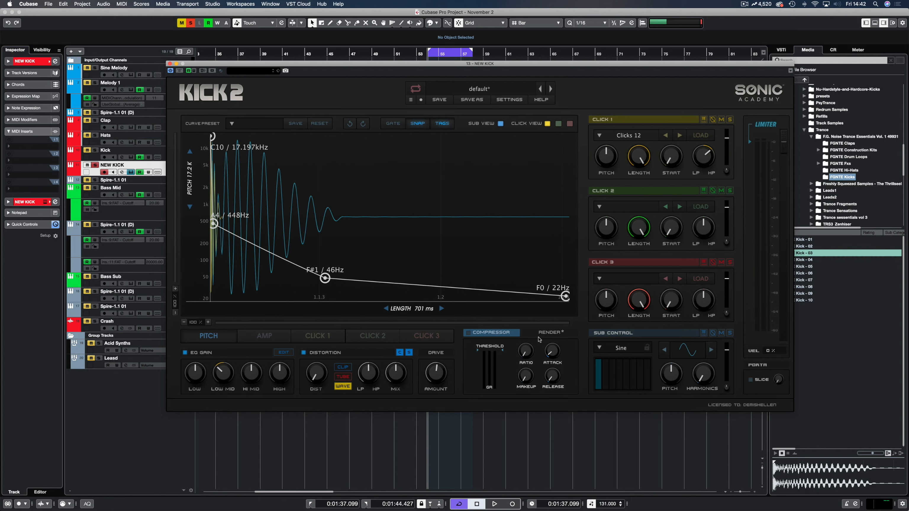
# Step: Generate a rendered kick sample from Kick 2's Render panel
pyautogui.click(549, 333)
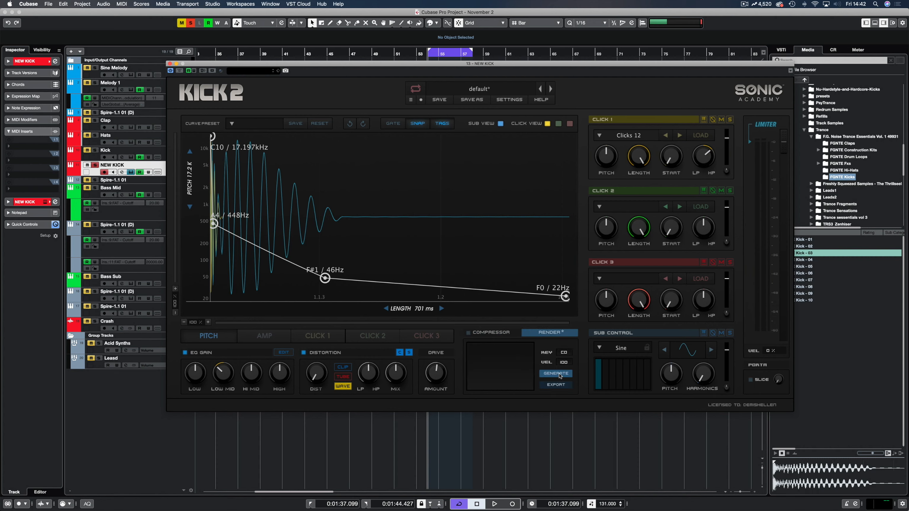
pyautogui.click(556, 374)
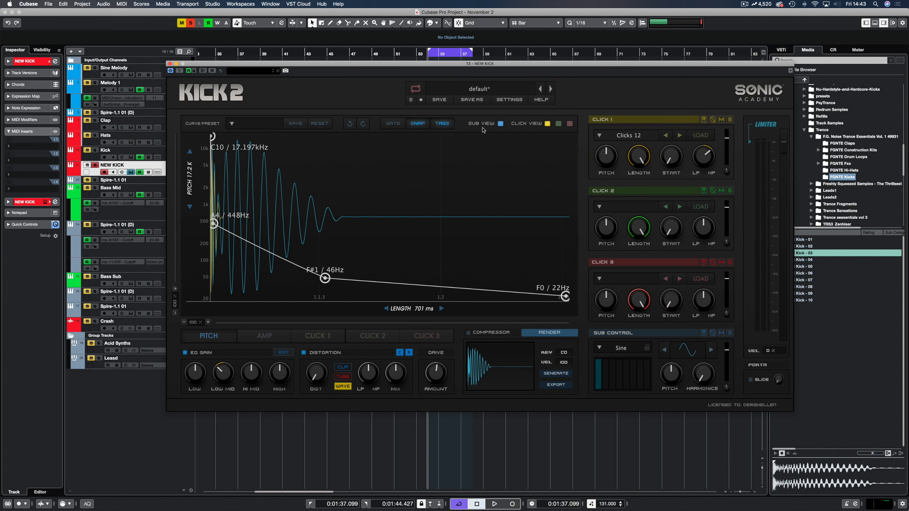
pyautogui.moveTo(510, 230)
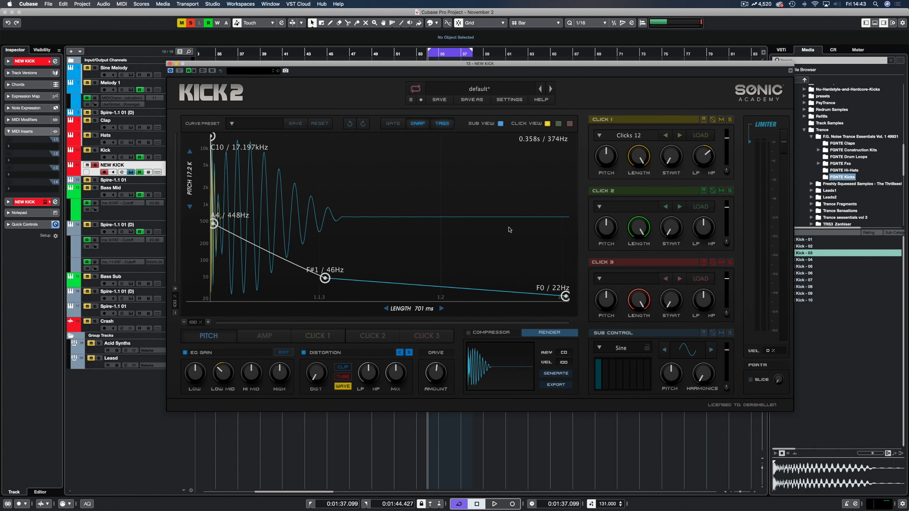